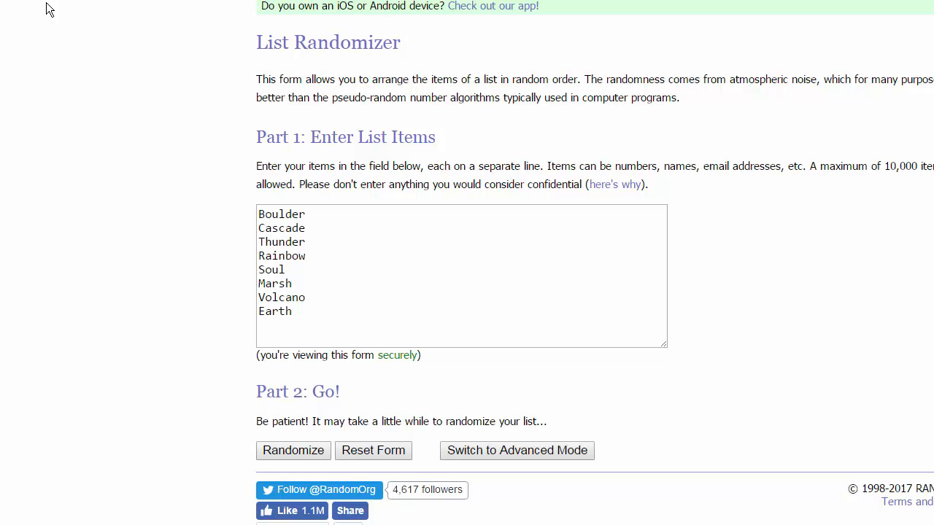
mouse_move(376, 222)
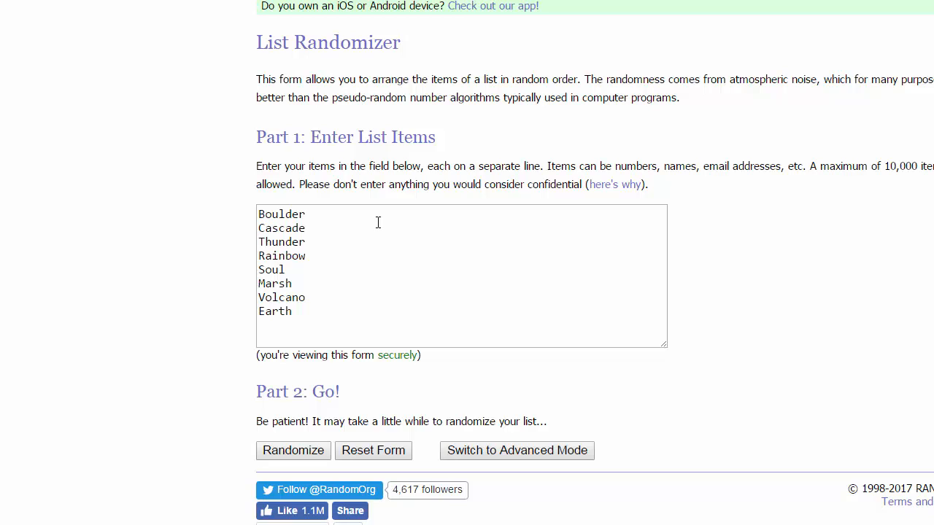
mouse_move(242, 460)
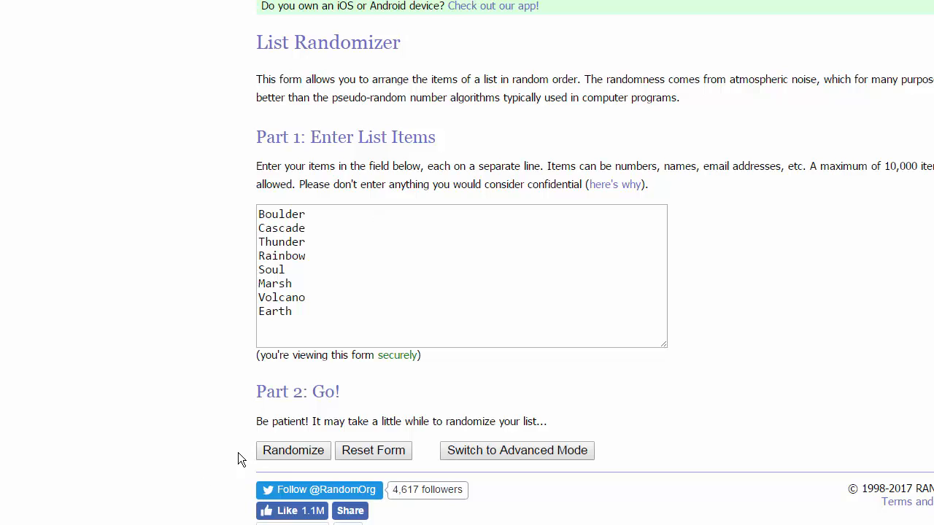
mouse_move(306, 453)
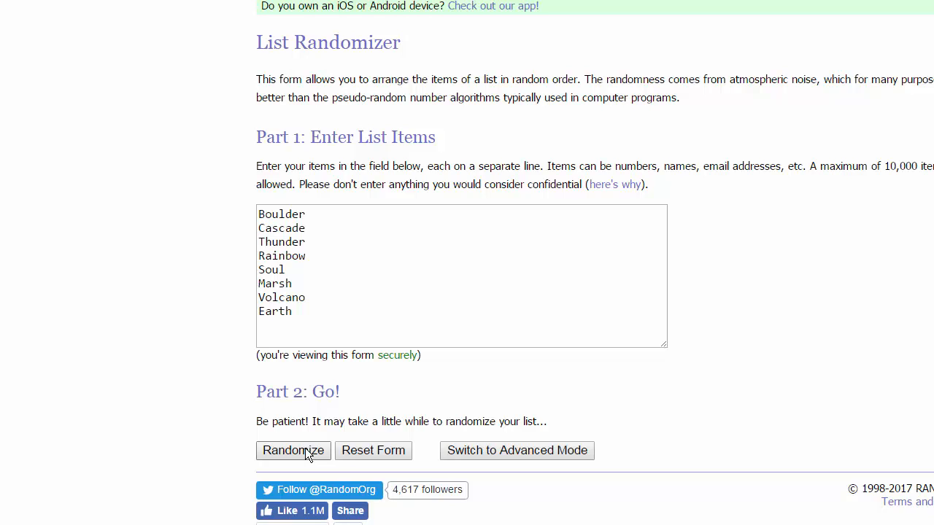
Randomize the eight sample items and view the shuffled result page
left_click(292, 449)
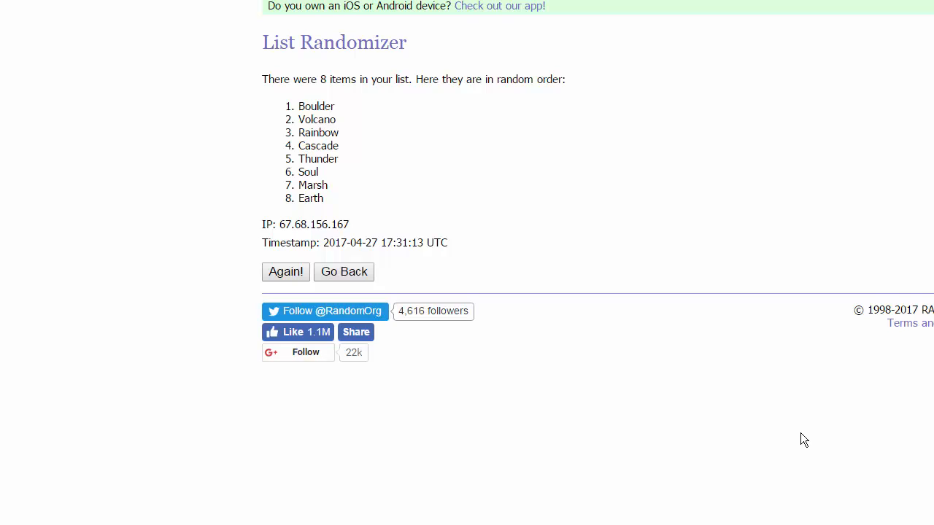
mouse_move(814, 438)
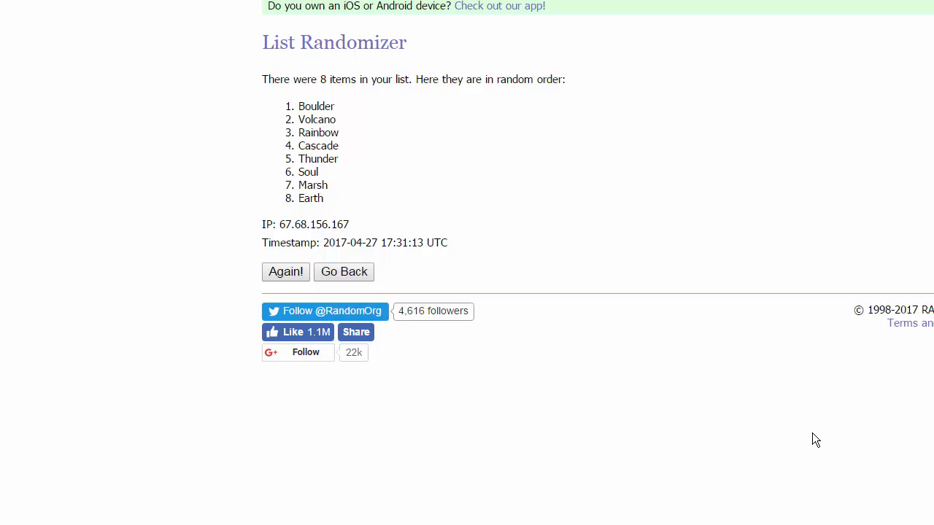
mouse_move(915, 452)
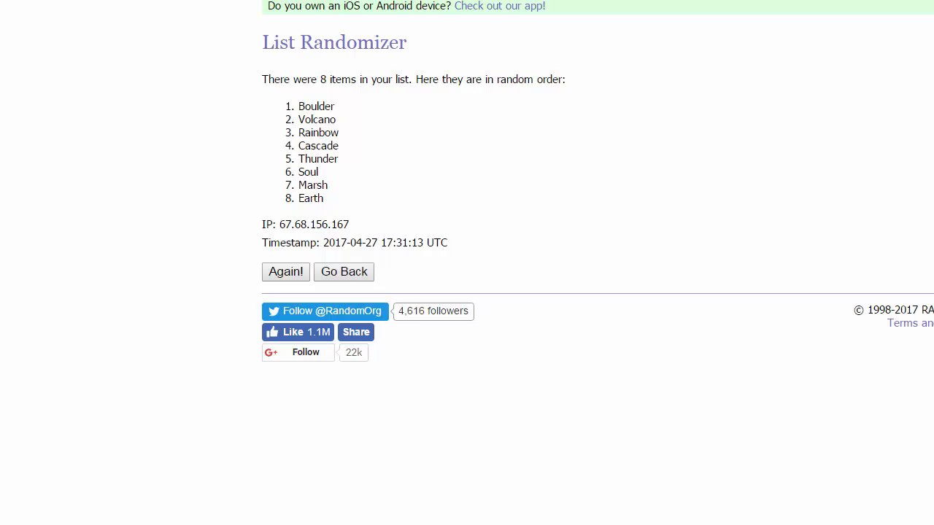
Go back to the entry form to replace the sample items with the 32 player names
left_click(345, 271)
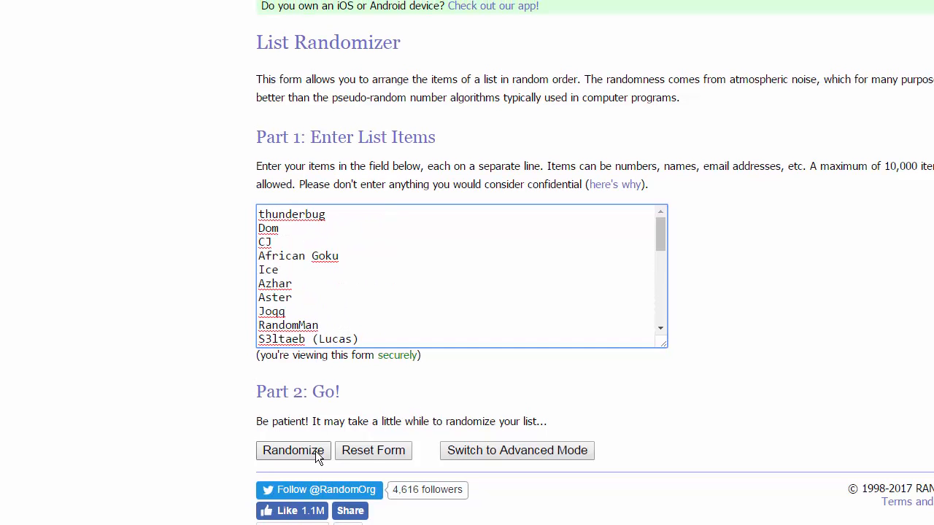
mouse_move(293, 457)
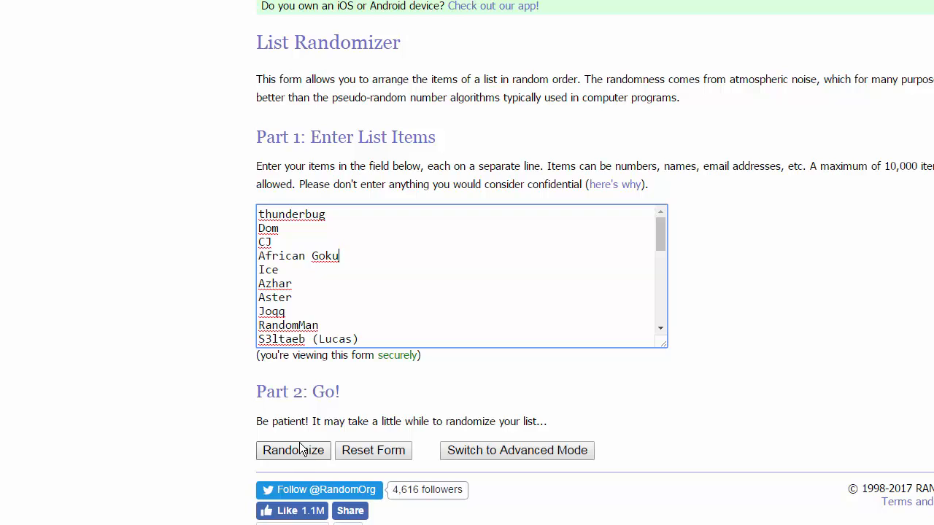
mouse_move(305, 461)
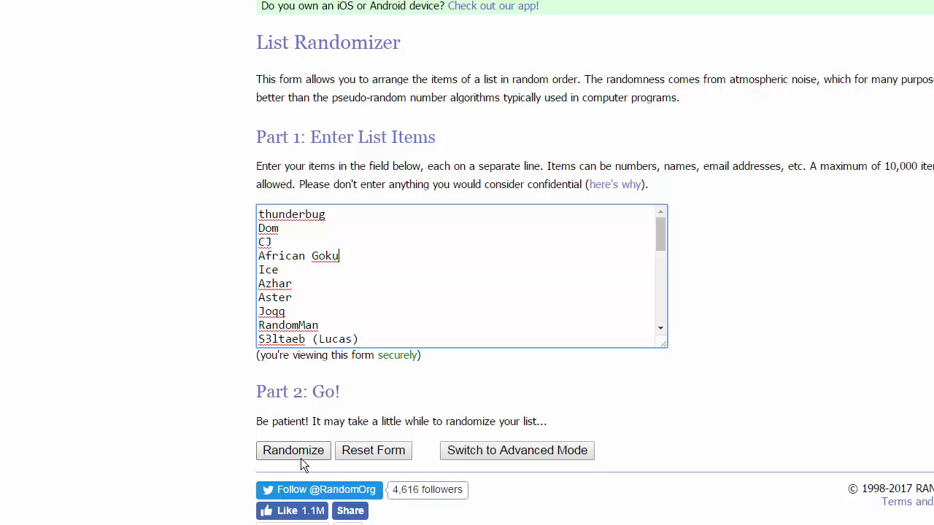
mouse_move(298, 458)
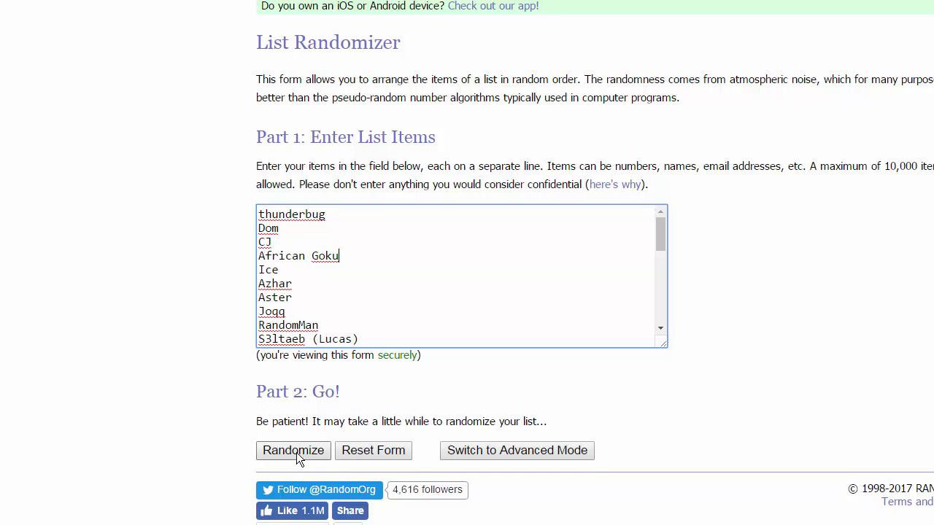
left_click(291, 449)
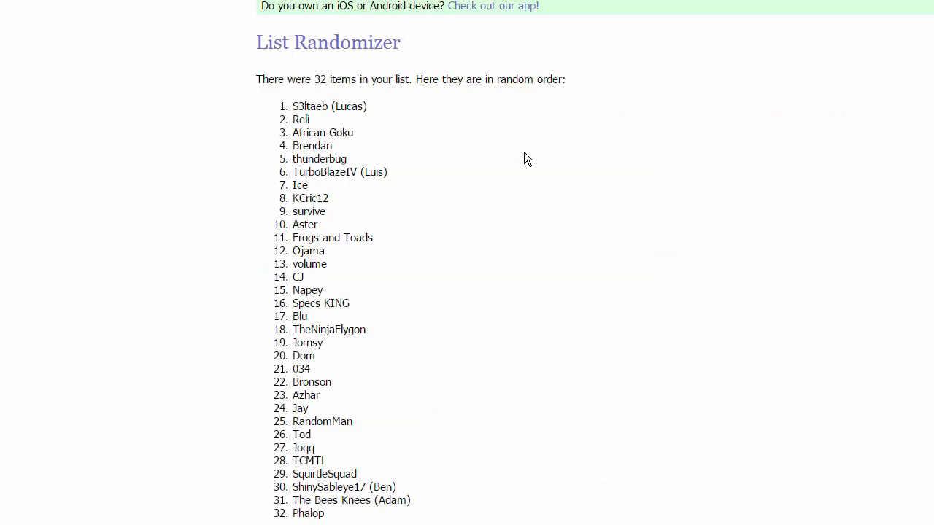
mouse_move(388, 166)
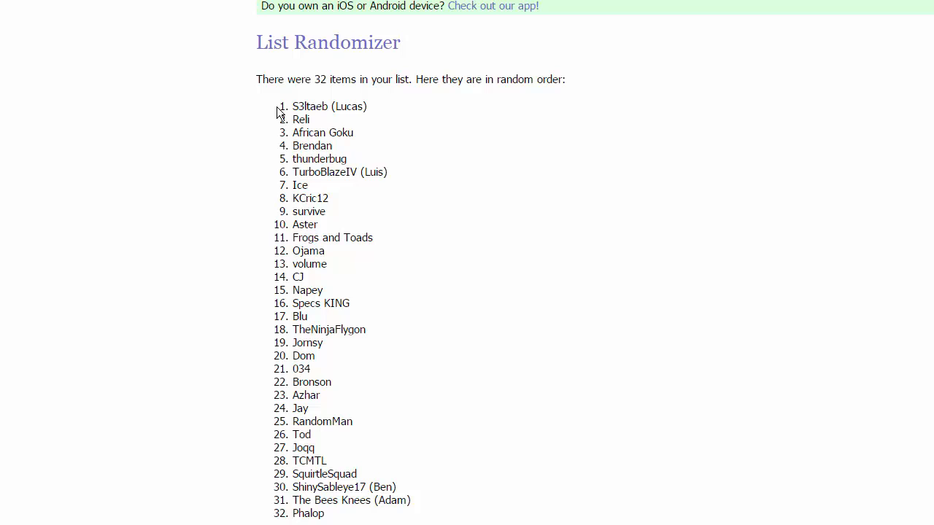
left_click_drag(291, 105, 358, 172)
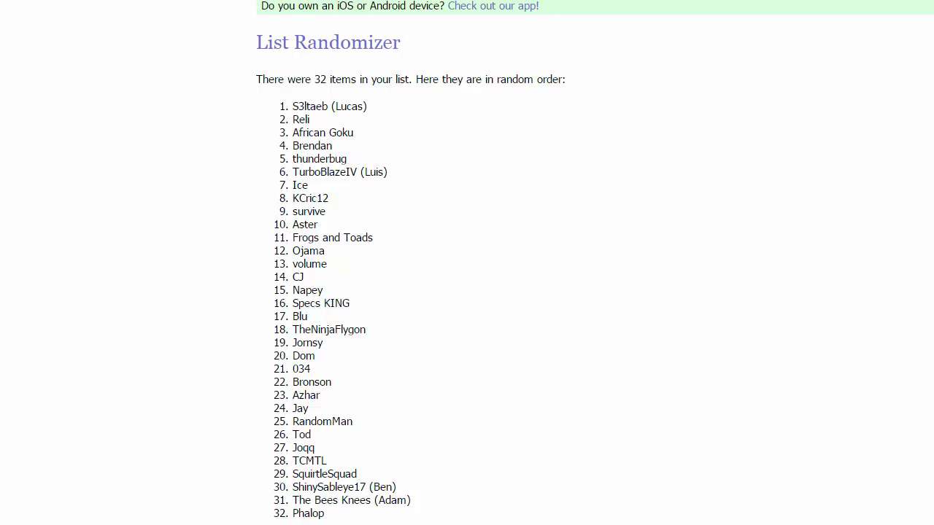
mouse_move(595, 371)
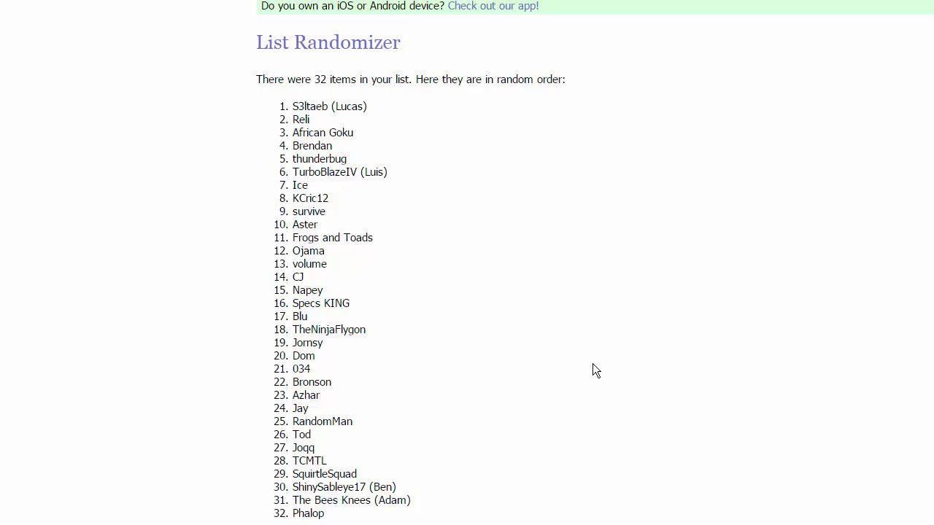
mouse_move(828, 261)
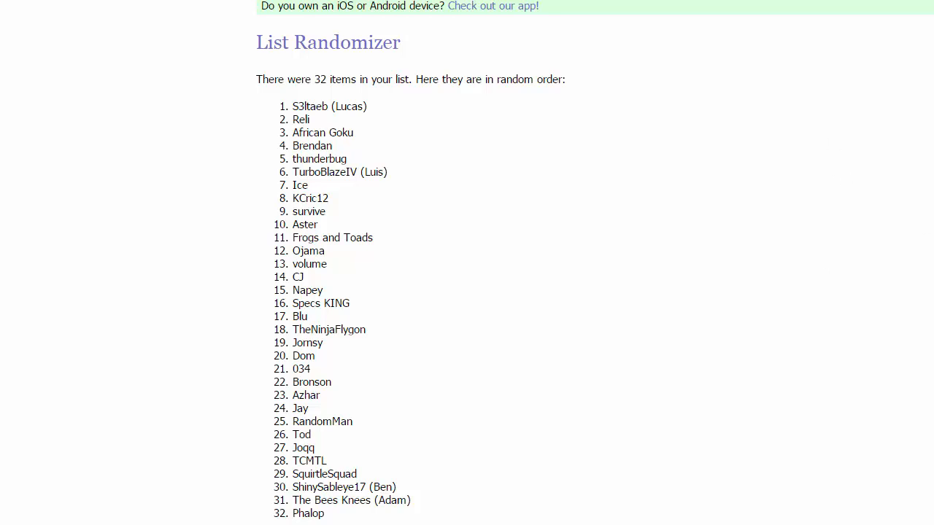
scroll("down", 3)
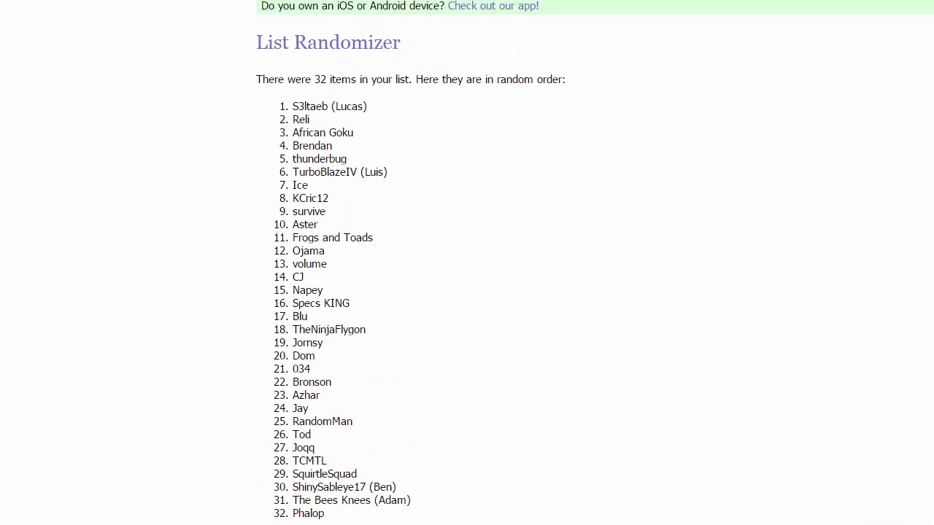
mouse_move(143, 336)
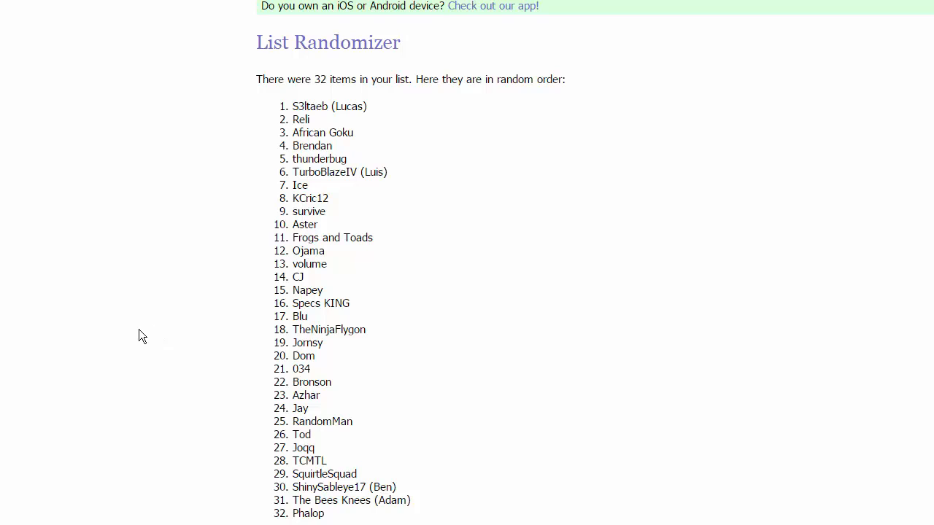
mouse_move(84, 245)
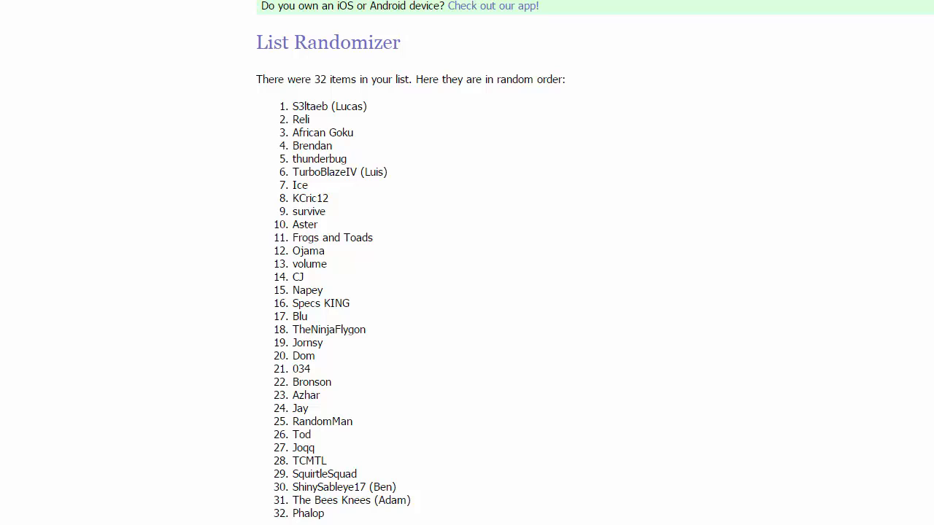
mouse_move(438, 420)
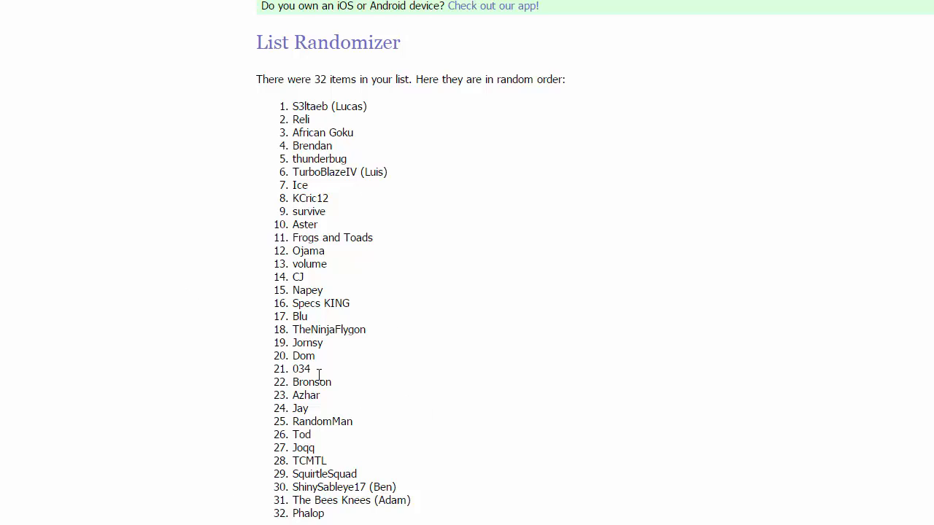
mouse_move(569, 310)
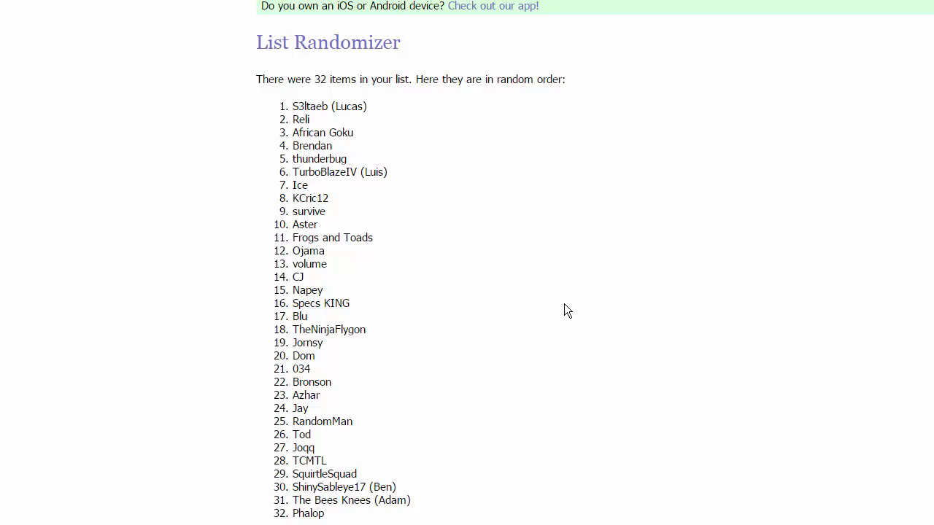
mouse_move(529, 228)
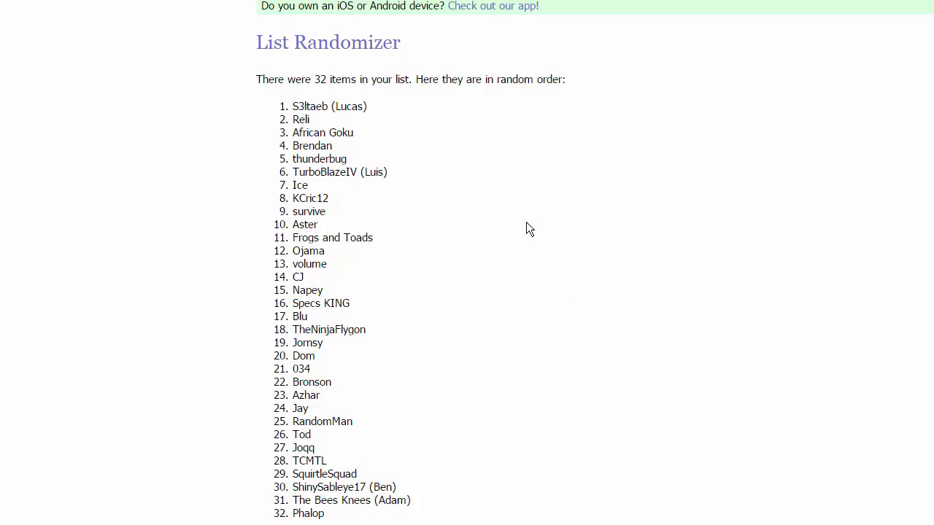
mouse_move(429, 420)
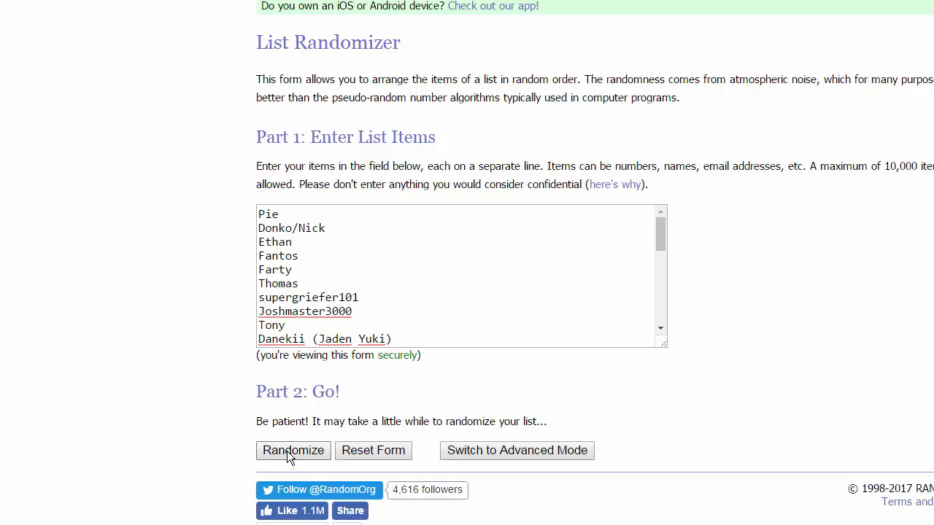
mouse_move(323, 438)
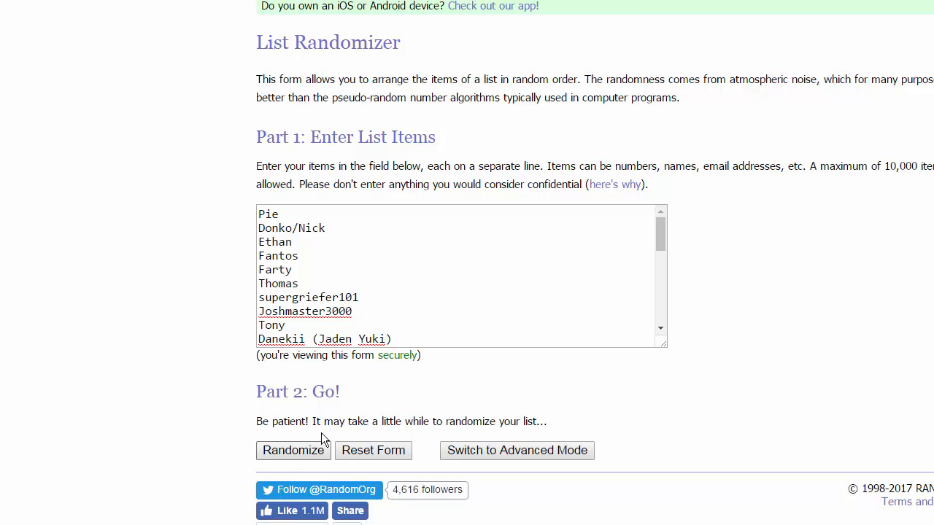
Randomize the second 32-player list, yielding Pie first and Count last
left_click(292, 449)
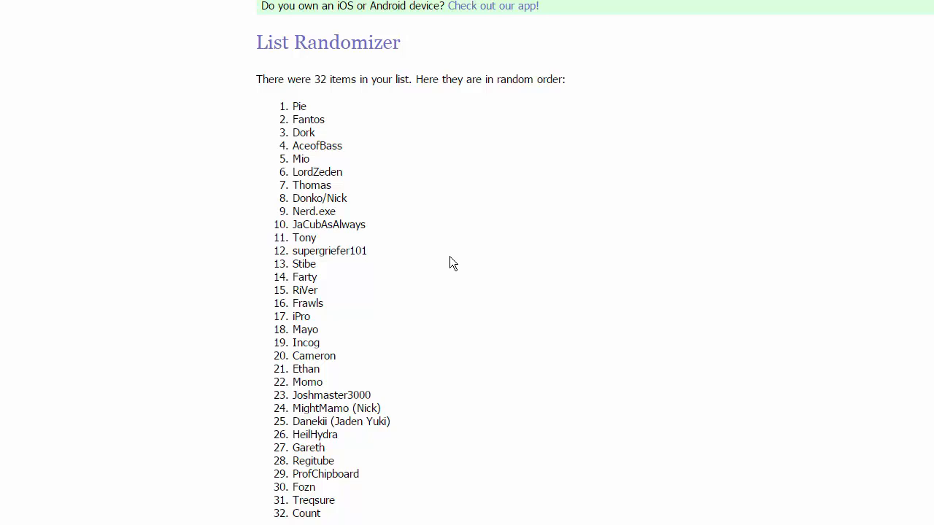
mouse_move(467, 262)
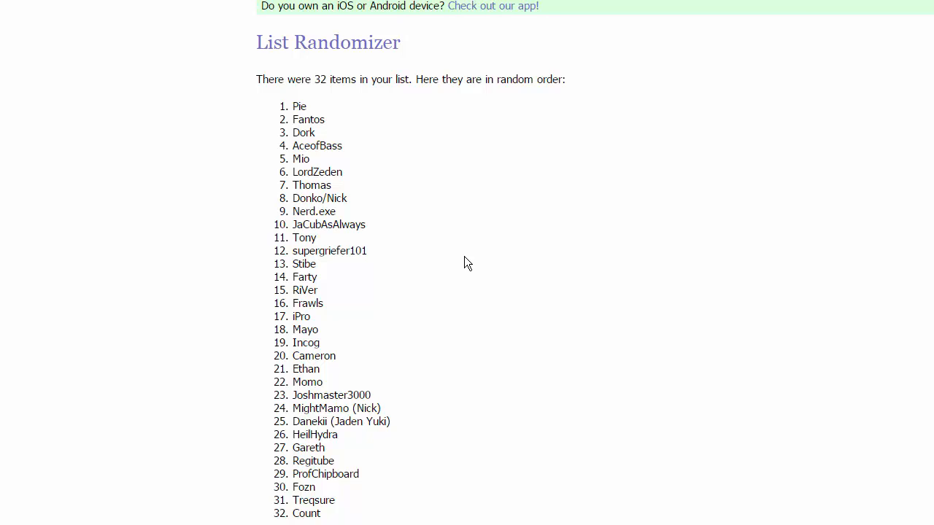
mouse_move(466, 293)
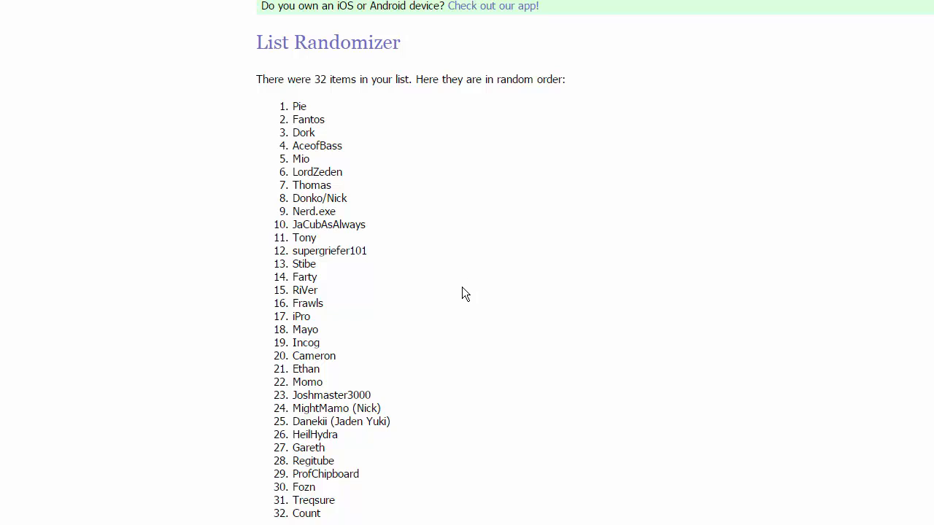
mouse_move(464, 304)
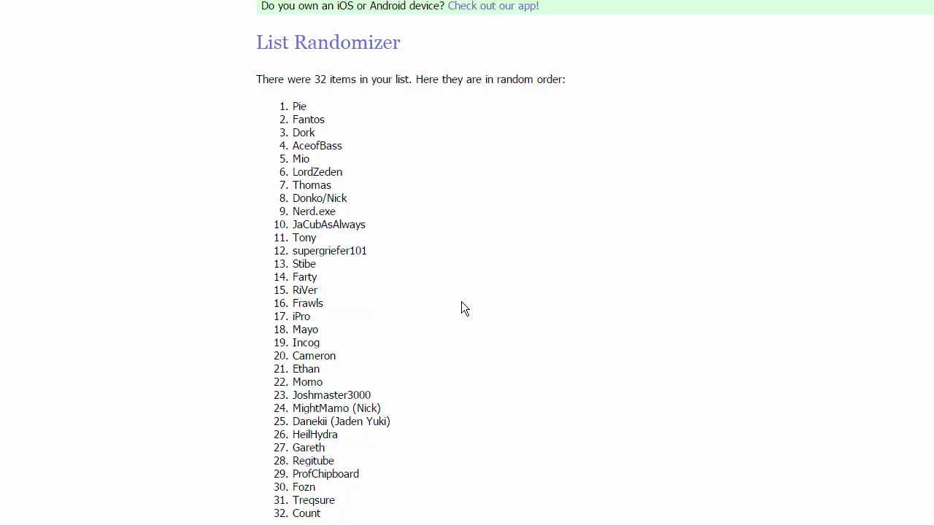
mouse_move(461, 309)
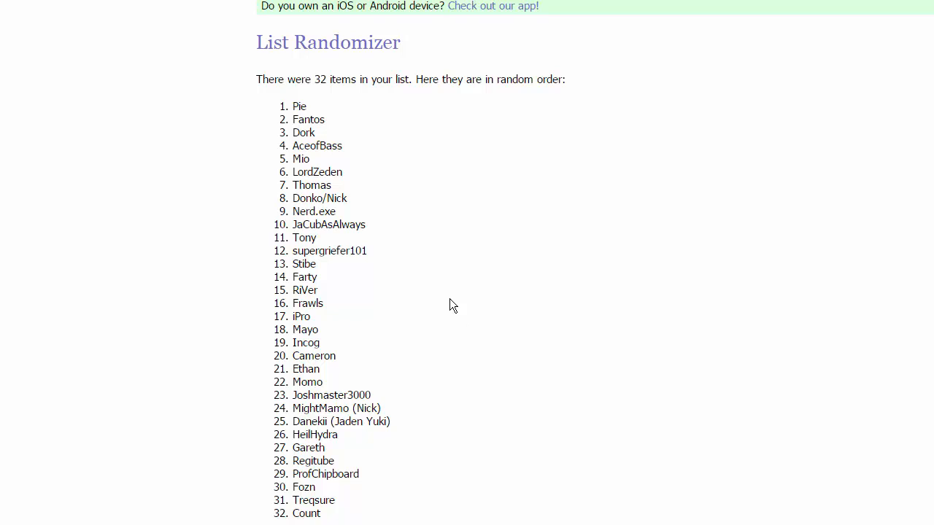
mouse_move(358, 293)
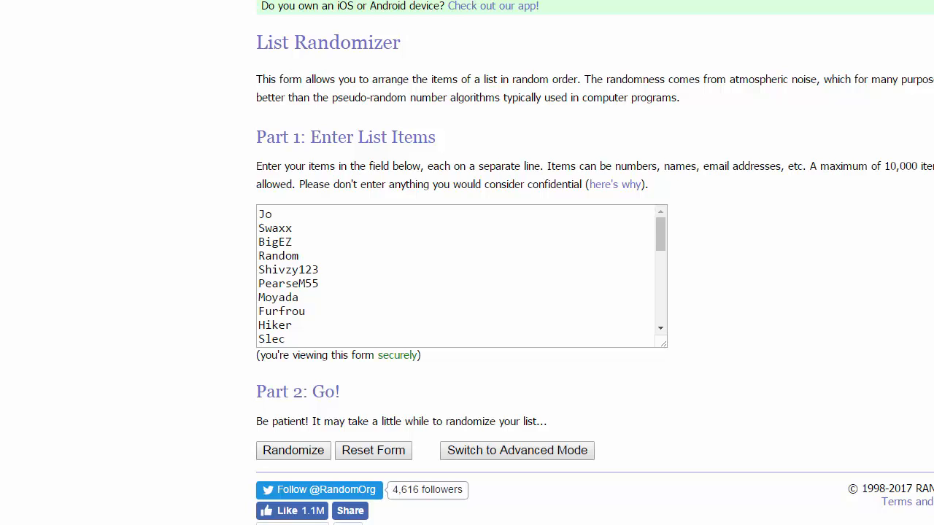
mouse_move(481, 213)
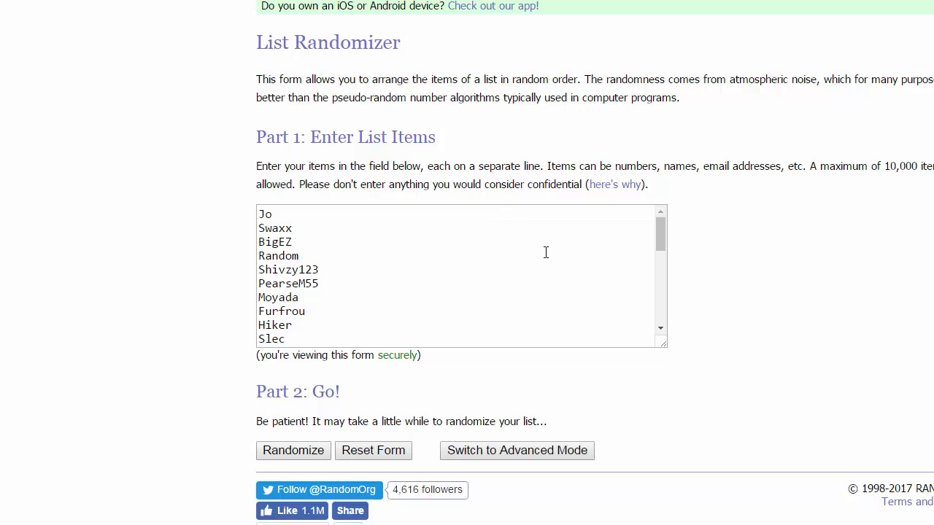
mouse_move(531, 273)
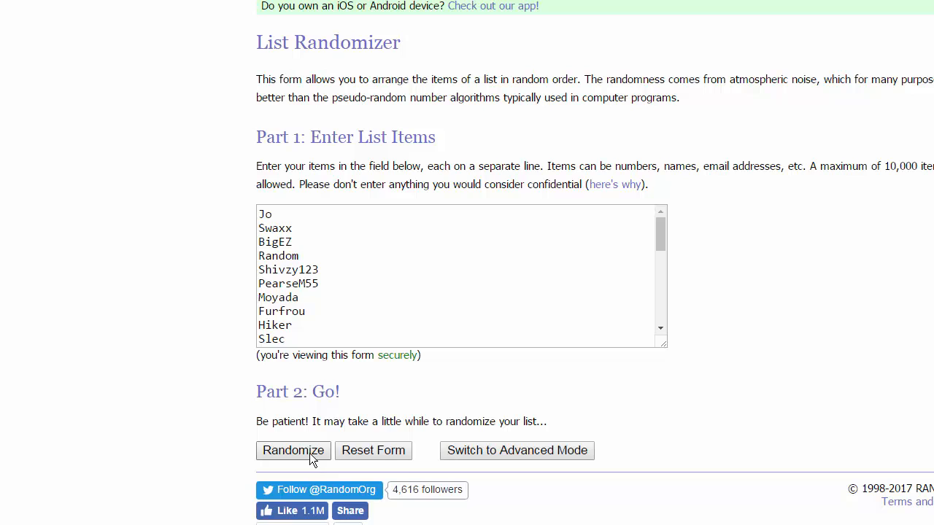
Randomize the third 32-player list, yielding Hiker, Turkehy, RiceNoctowls at the top
left_click(293, 449)
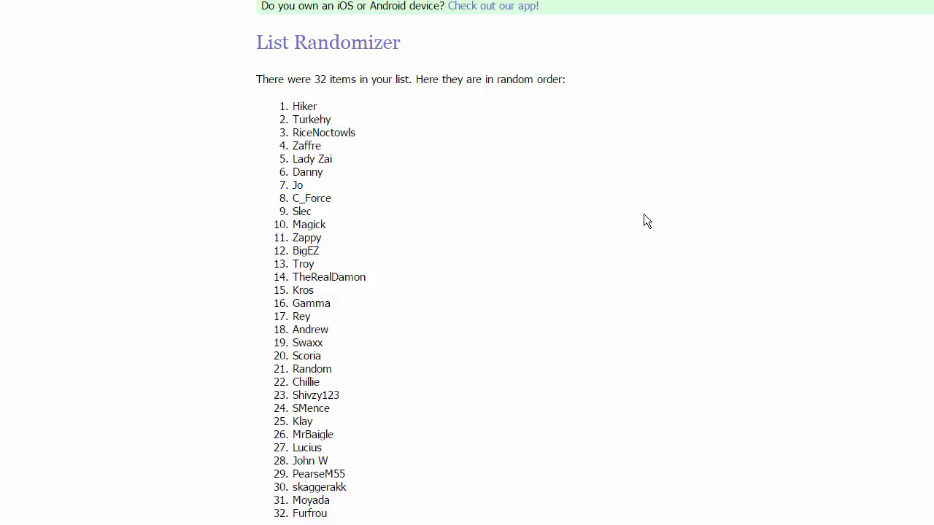
mouse_move(160, 216)
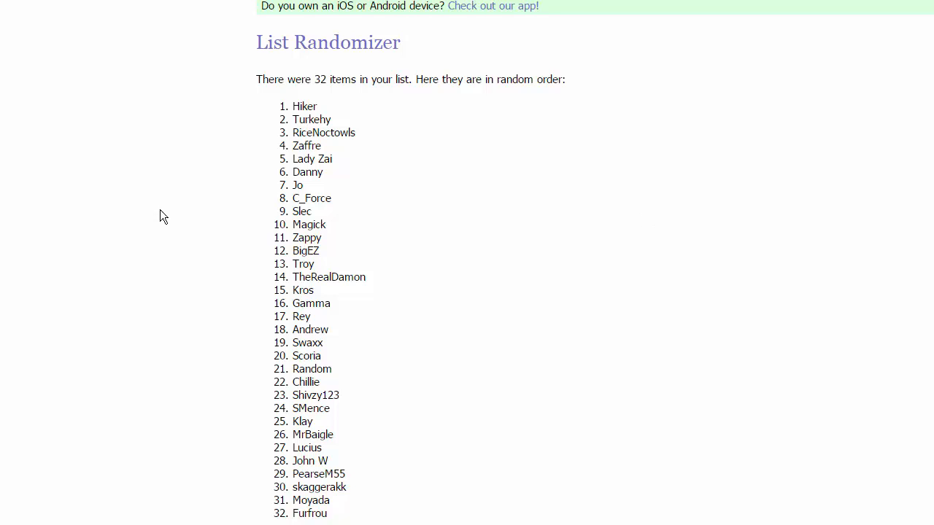
mouse_move(271, 270)
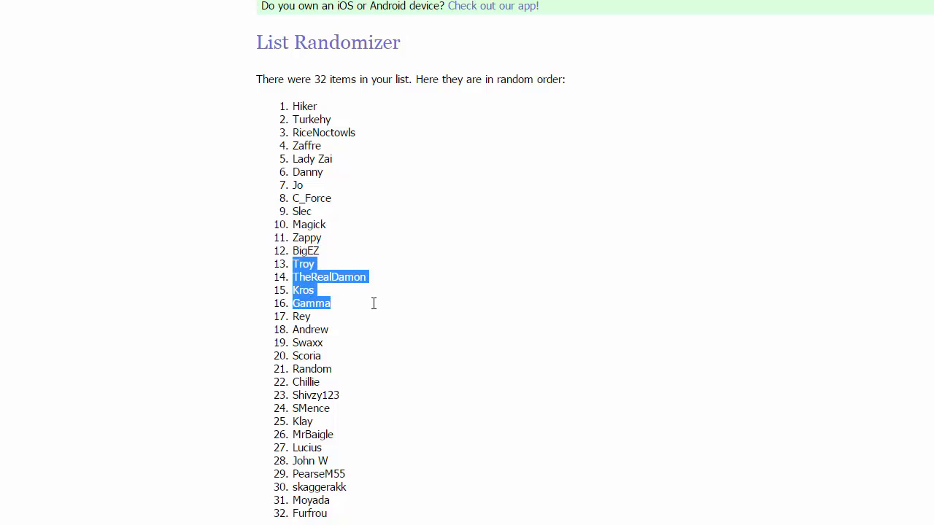
mouse_move(377, 305)
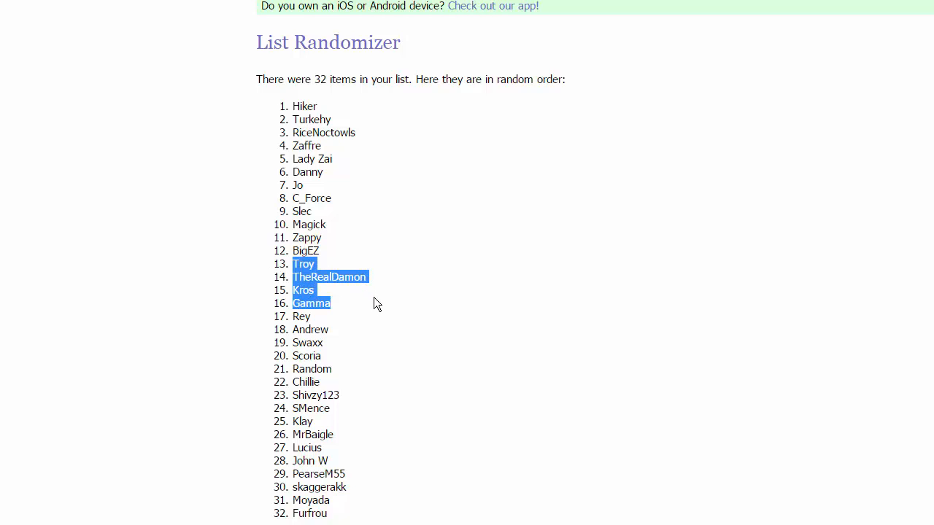
left_click(357, 306)
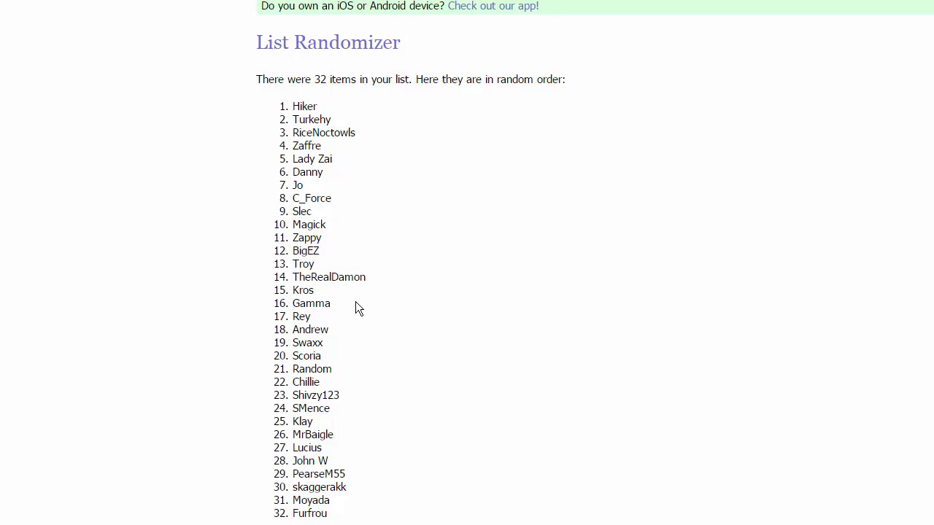
mouse_move(449, 406)
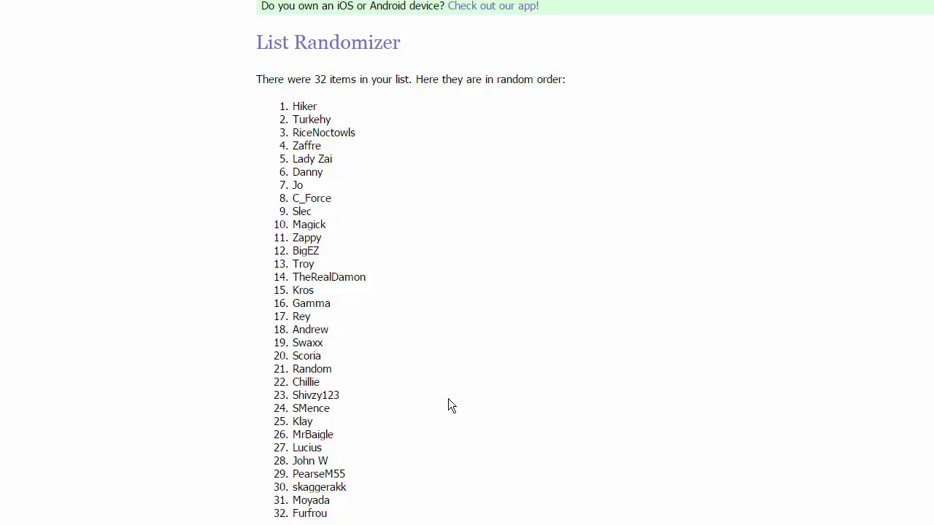
mouse_move(446, 436)
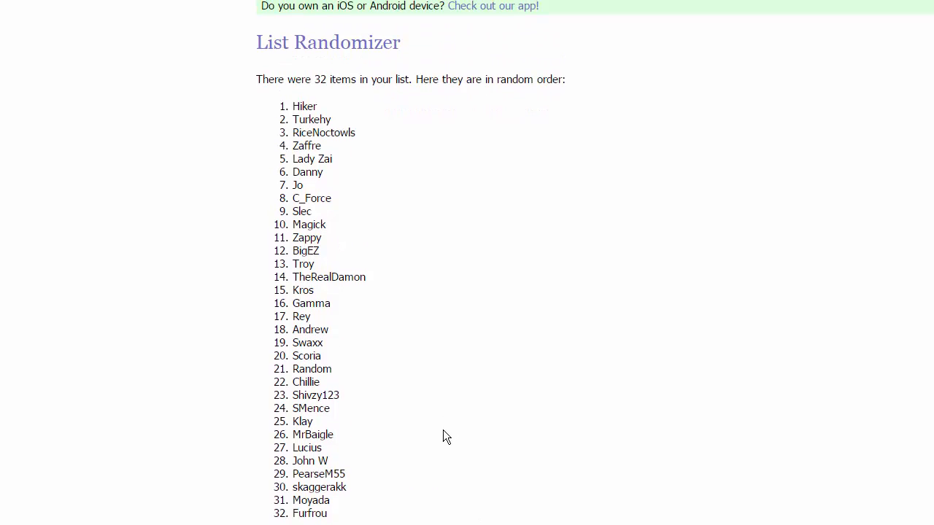
scroll("down", 3)
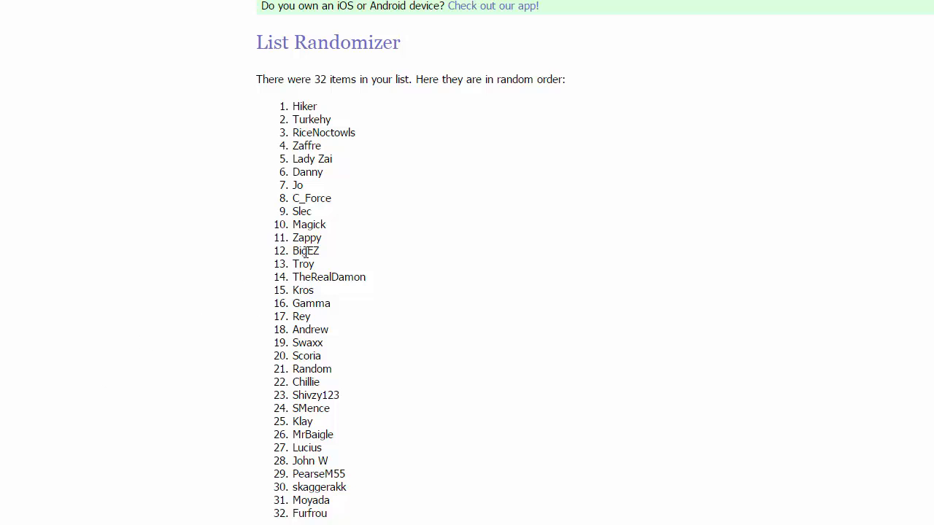
double_click(303, 105)
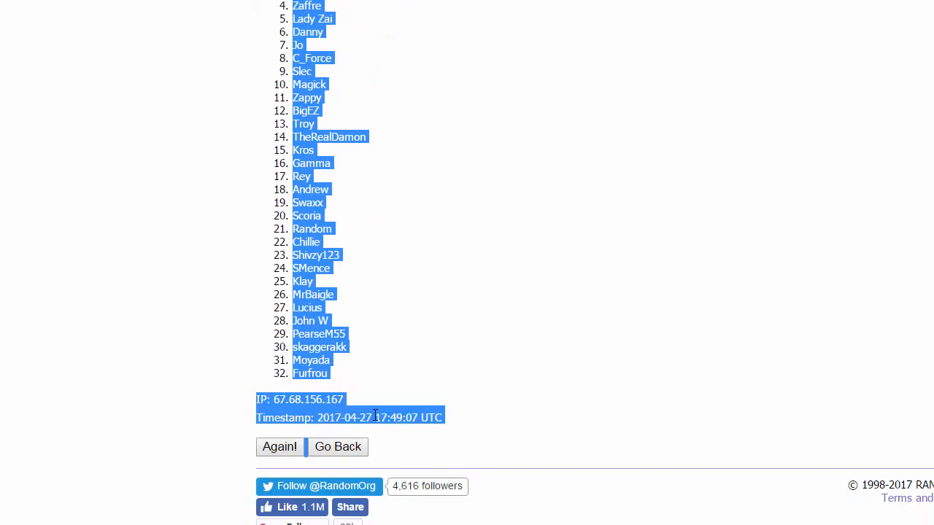
left_click(459, 376)
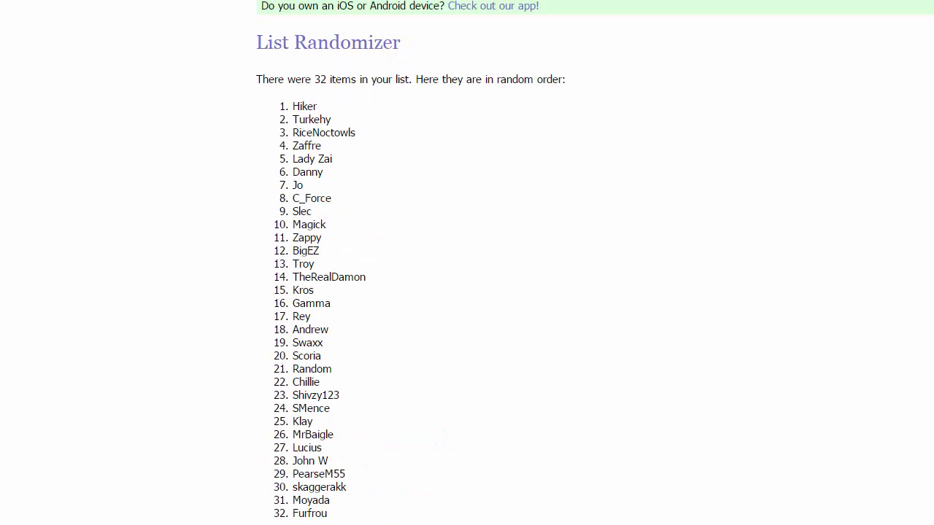
mouse_move(38, 251)
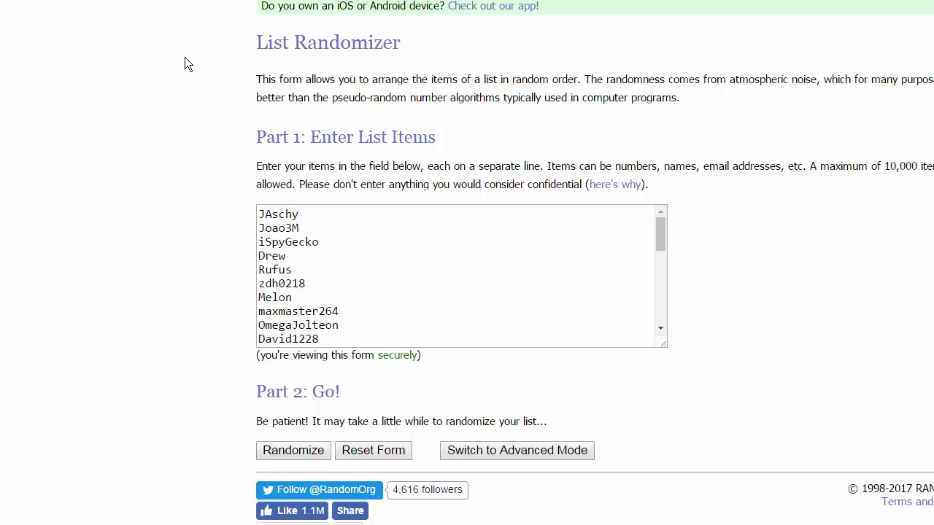
mouse_move(168, 49)
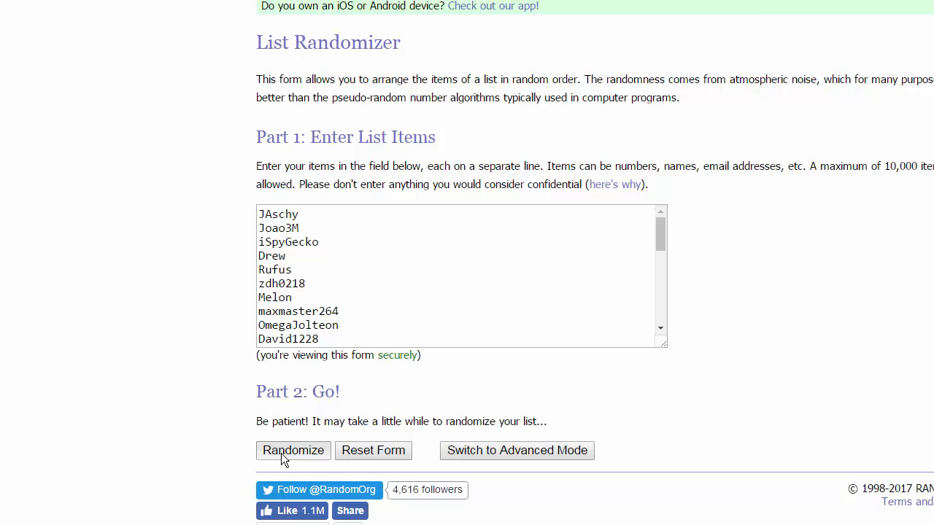
Randomize the player names again and select the shuffled list from Fitz through Michael
left_click(293, 450)
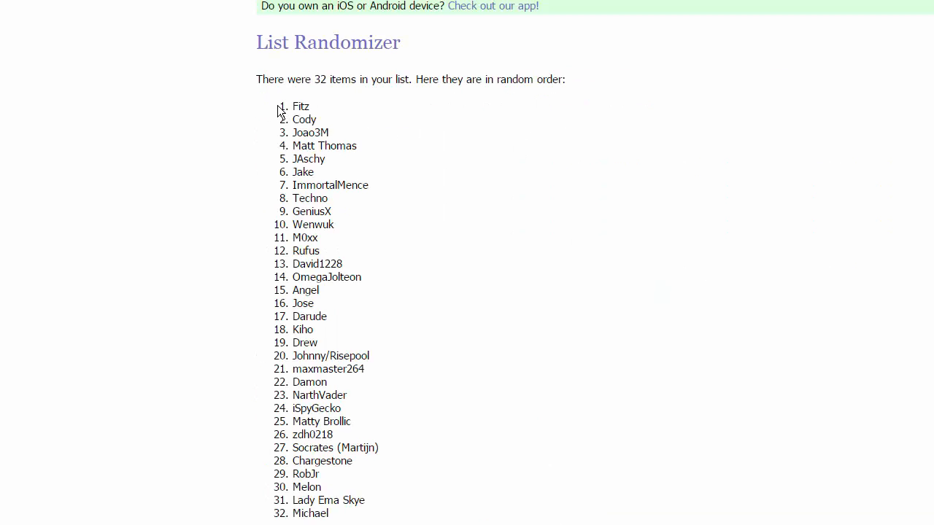
left_click_drag(292, 105, 328, 514)
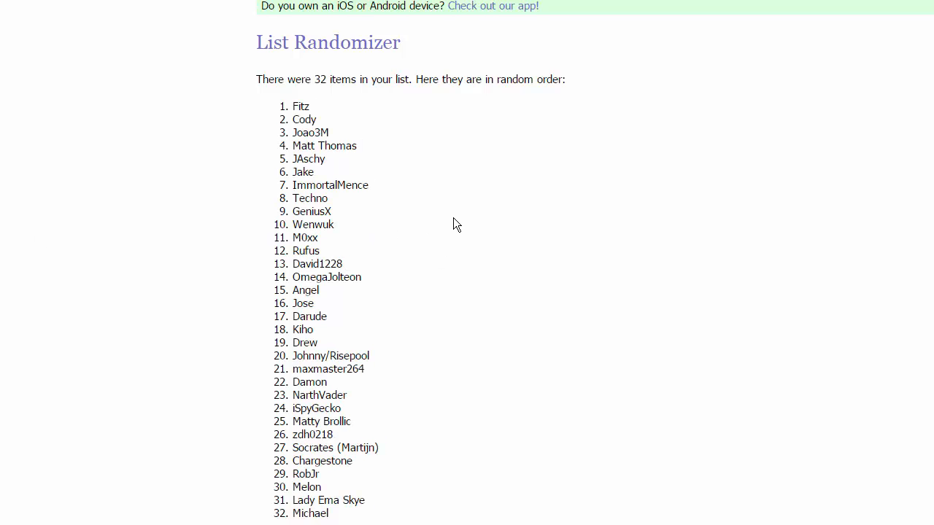
mouse_move(347, 190)
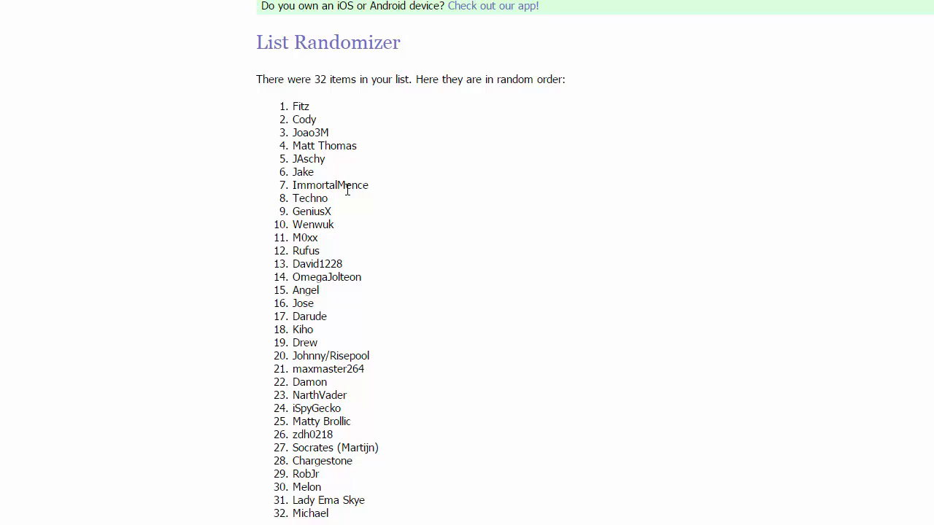
mouse_move(365, 207)
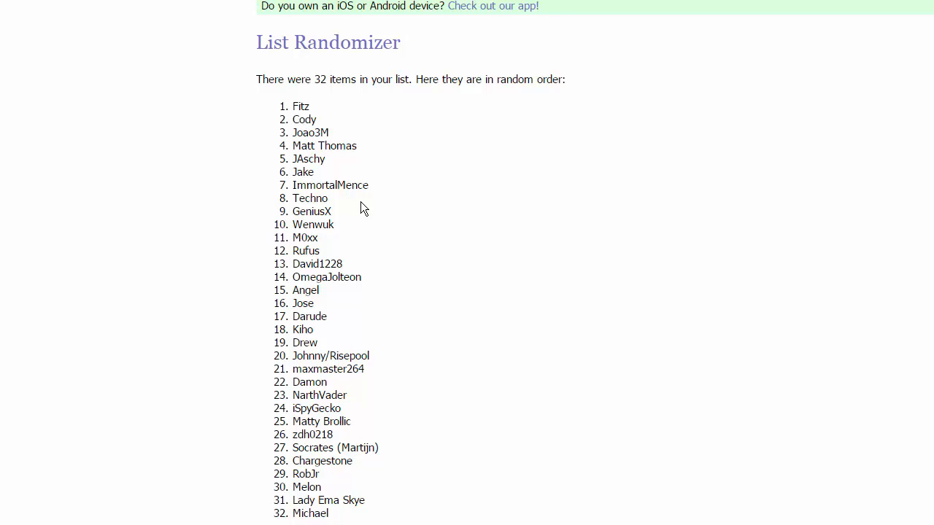
mouse_move(349, 235)
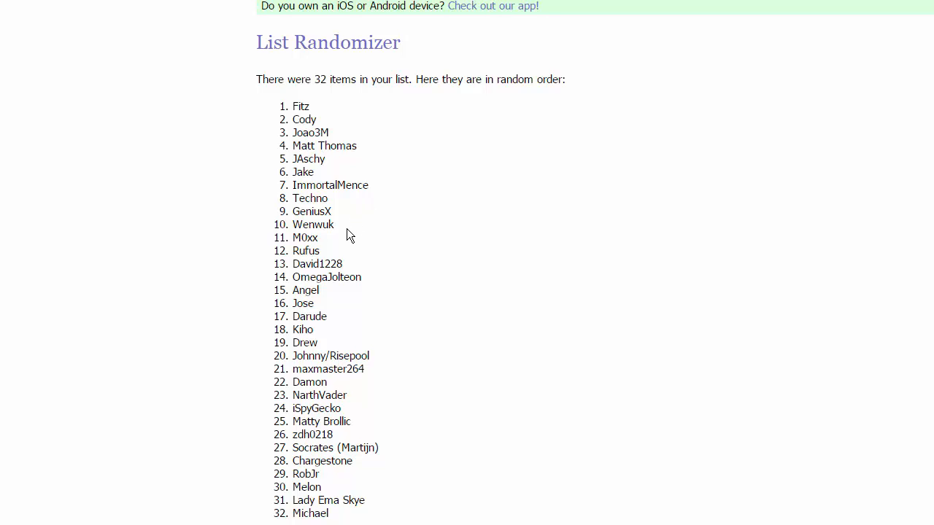
mouse_move(337, 251)
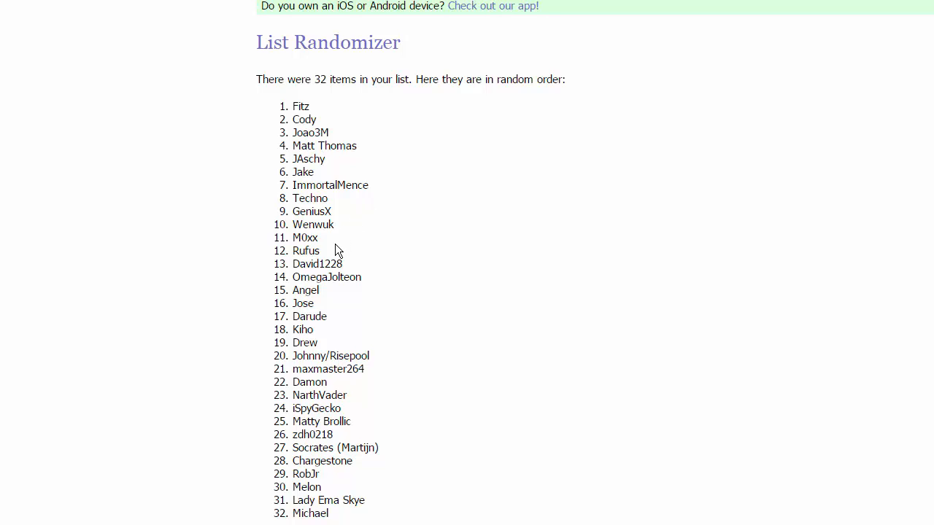
mouse_move(327, 259)
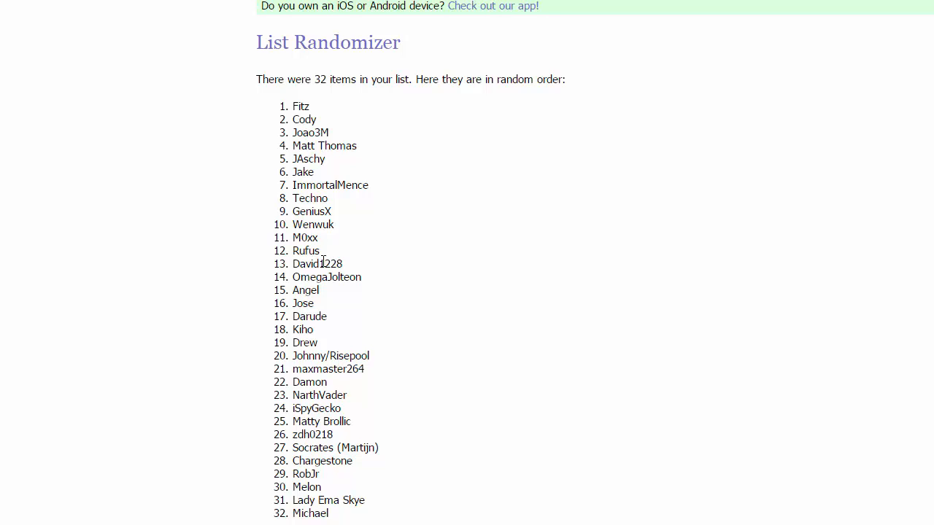
mouse_move(766, 398)
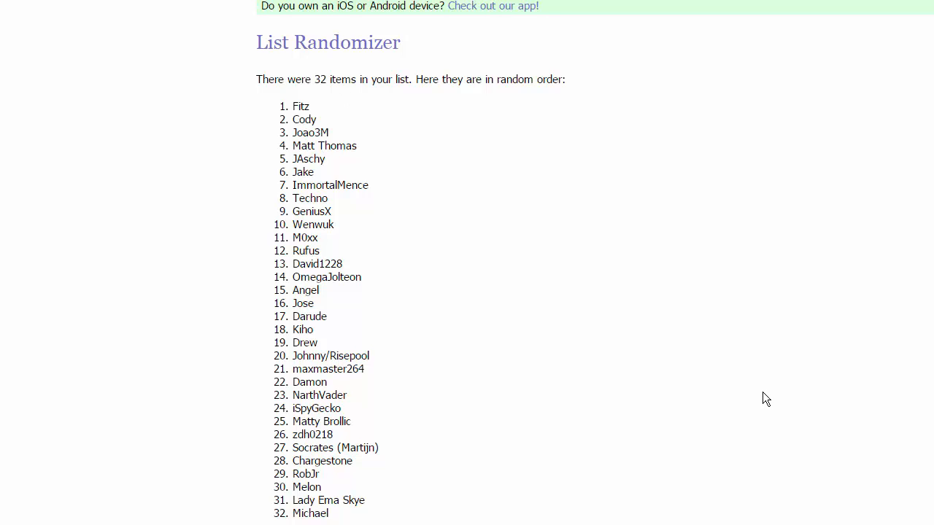
mouse_move(557, 324)
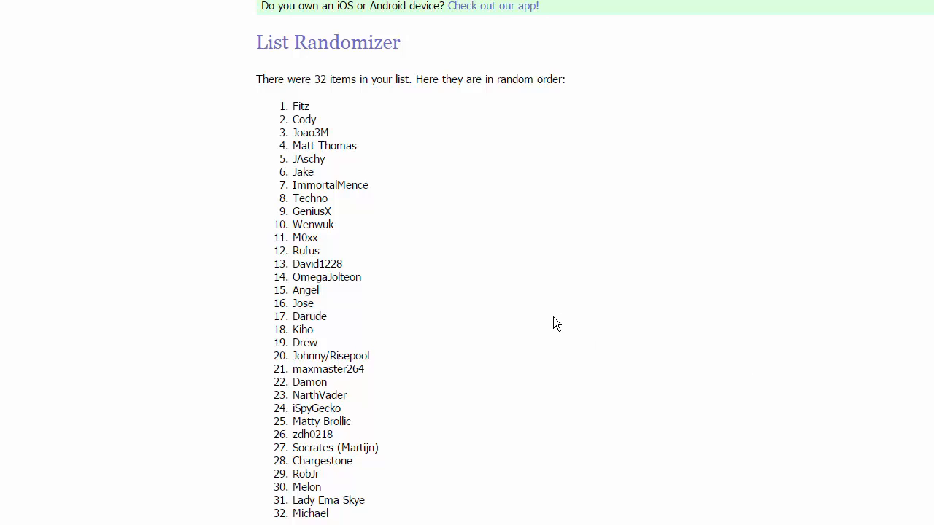
mouse_move(476, 322)
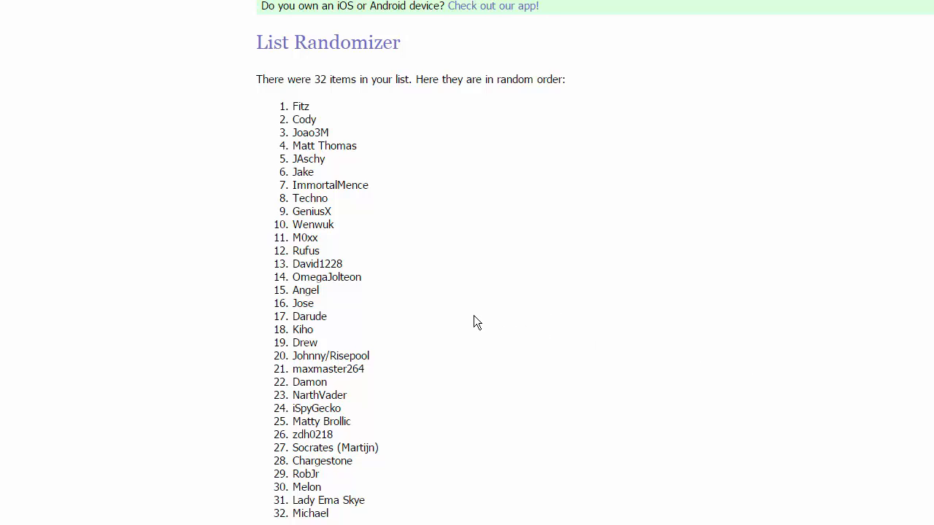
mouse_move(432, 319)
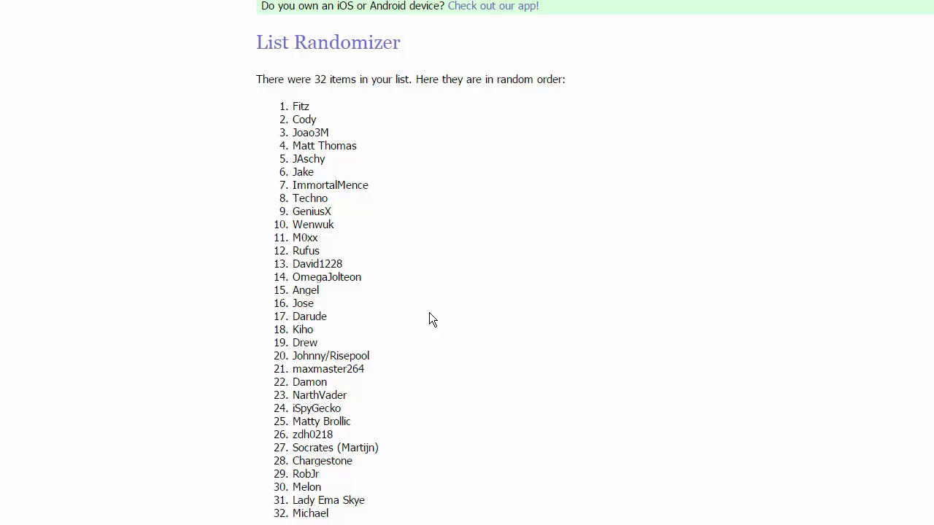
mouse_move(429, 319)
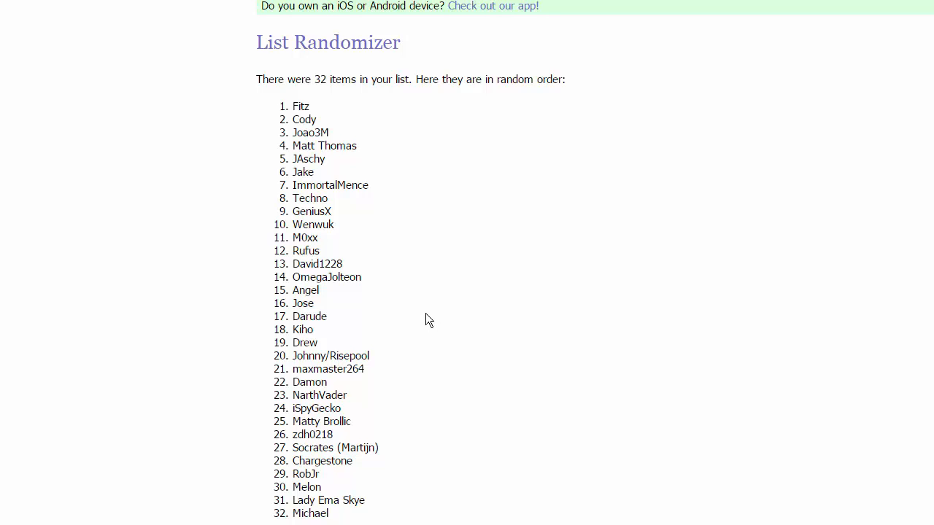
mouse_move(420, 298)
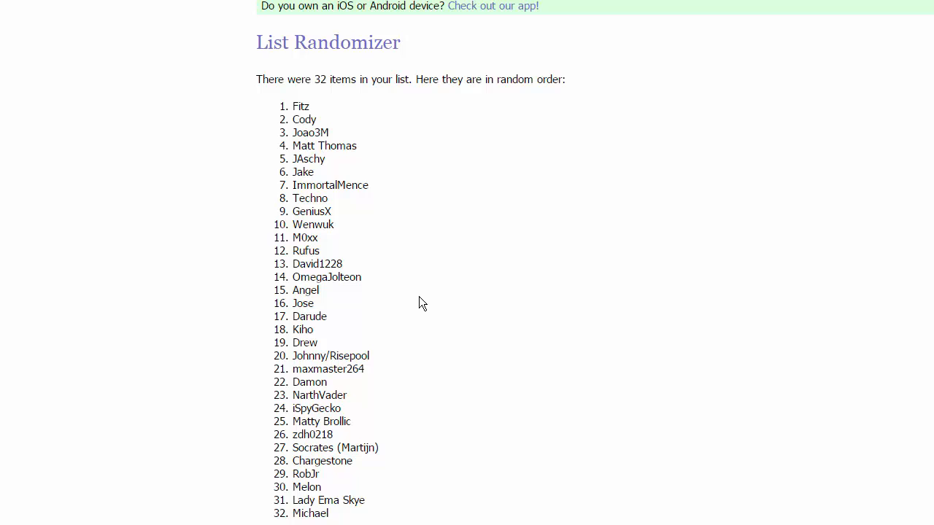
left_click_drag(295, 105, 318, 236)
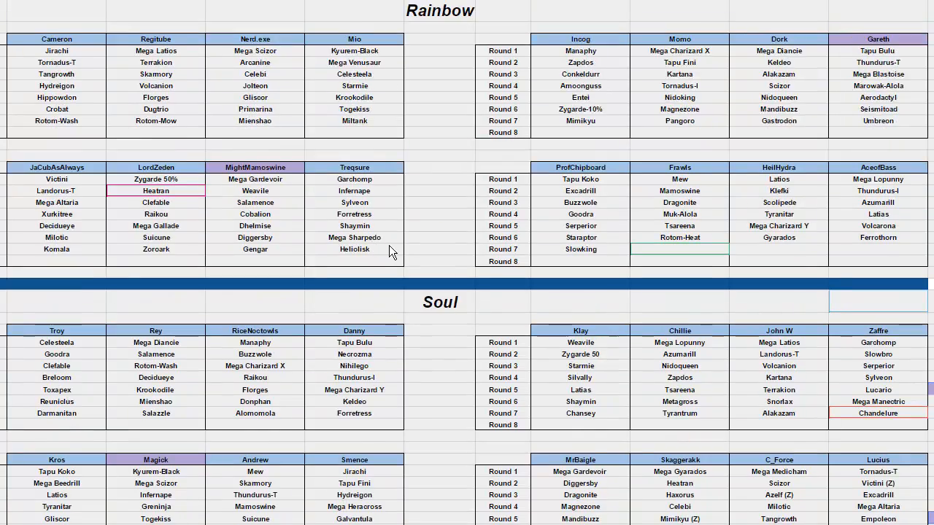
scroll("down", 3)
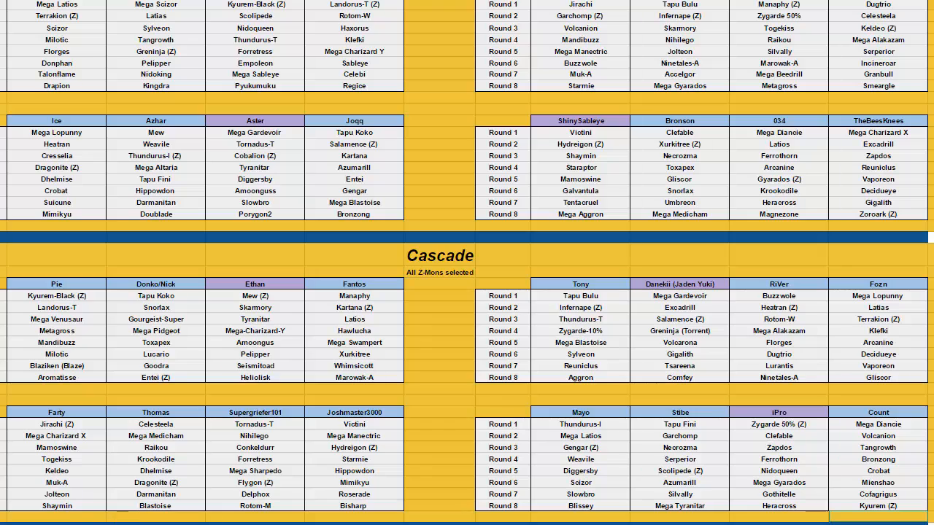
mouse_move(417, 399)
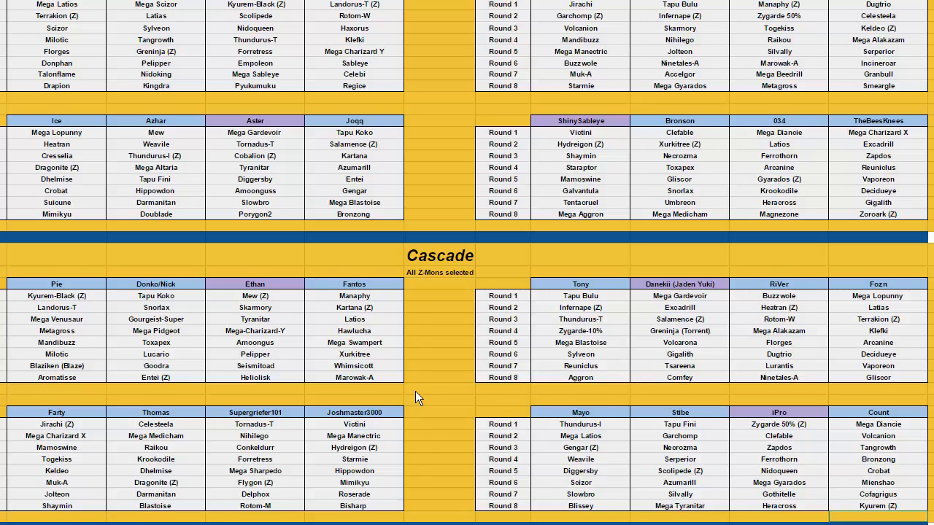
scroll("down", 3)
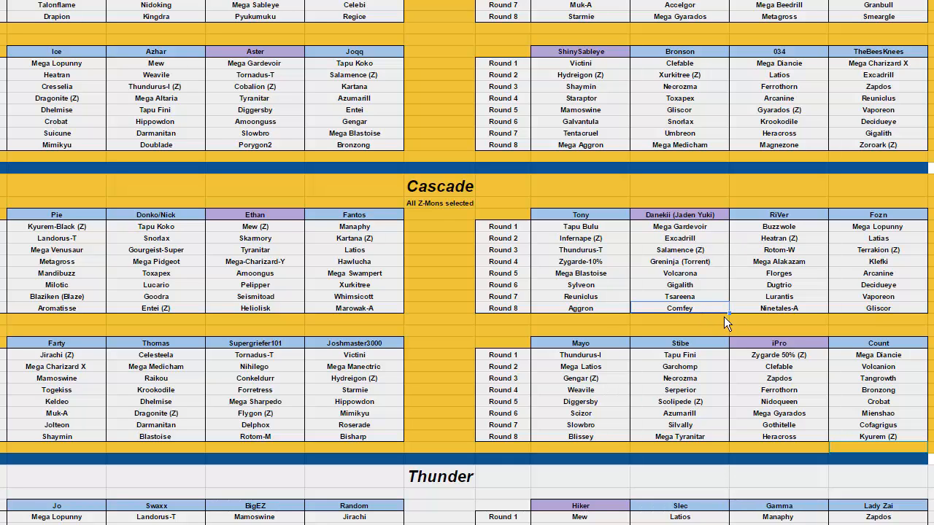
mouse_move(702, 333)
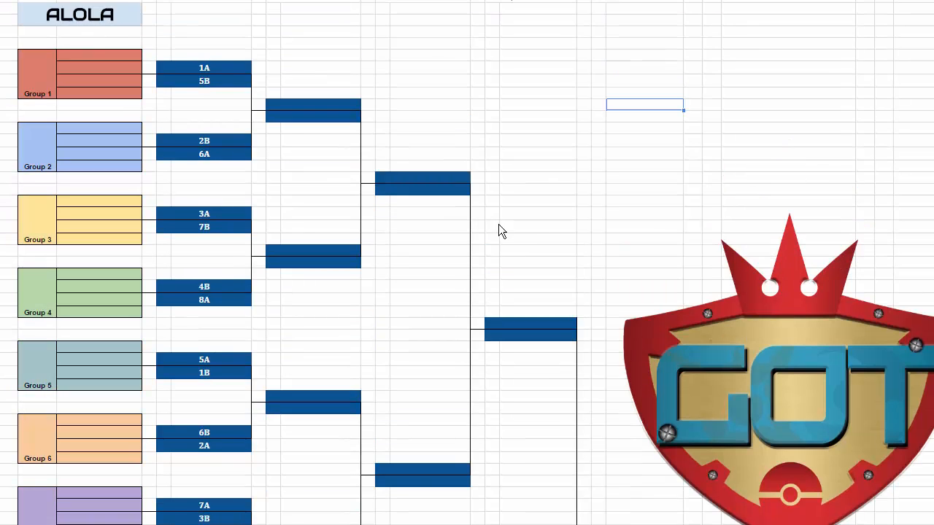
mouse_move(480, 246)
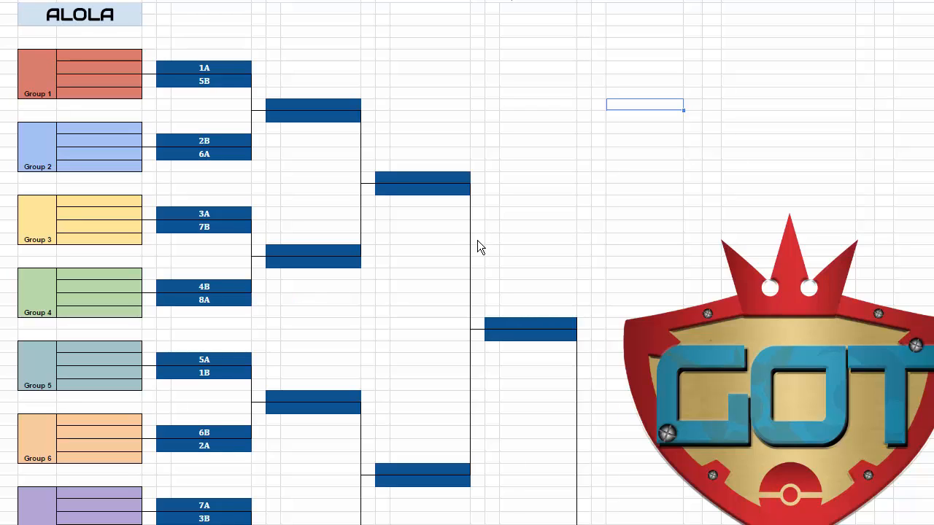
mouse_move(450, 230)
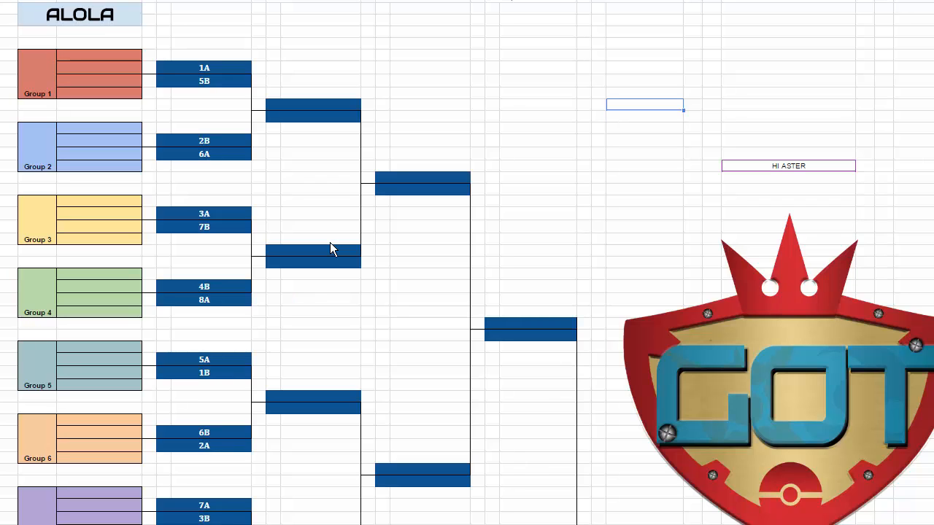
mouse_move(377, 232)
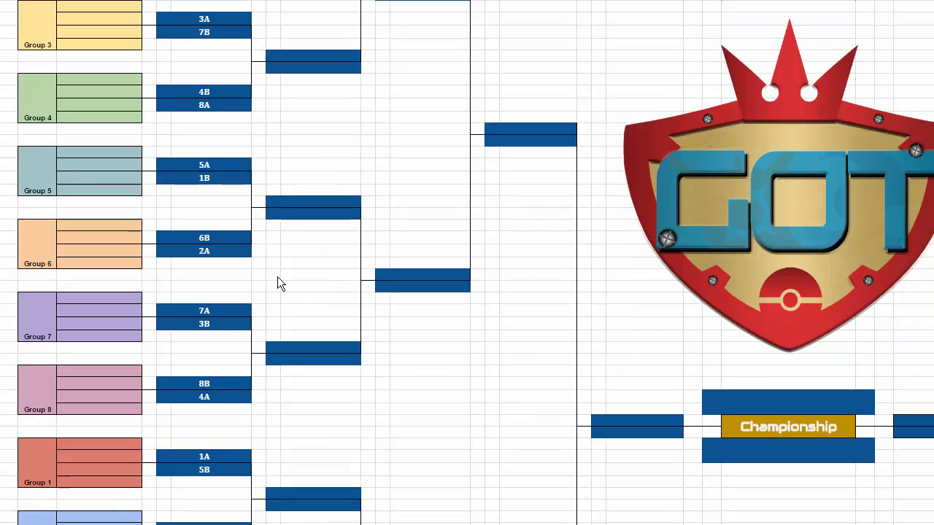
scroll("up", 3)
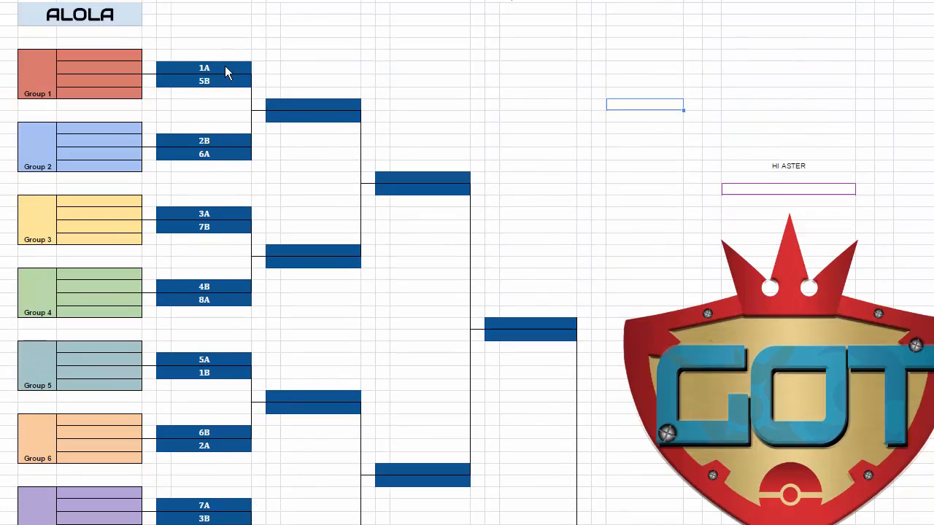
mouse_move(264, 76)
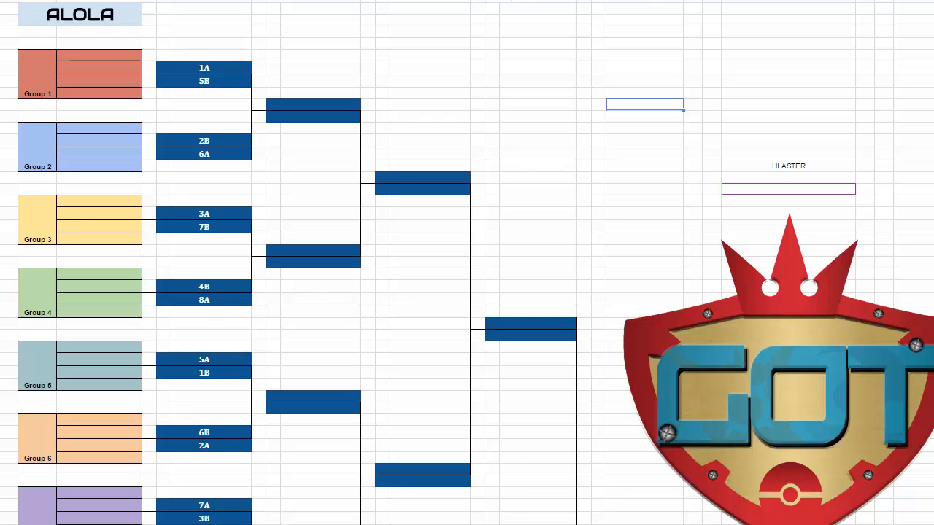
mouse_move(467, 232)
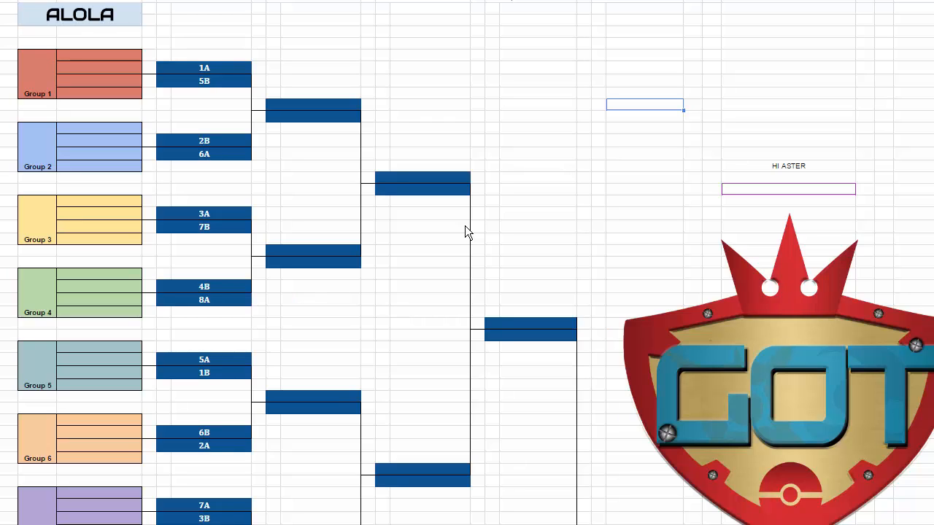
Scroll down the Alola bracket sheet to the box where the HI ASTER text was cleared
scroll("down", 3)
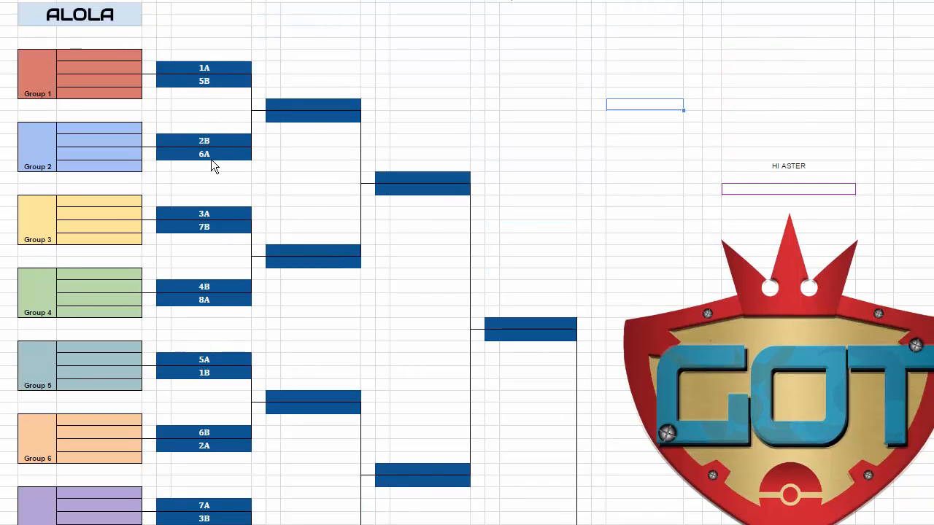
mouse_move(58, 327)
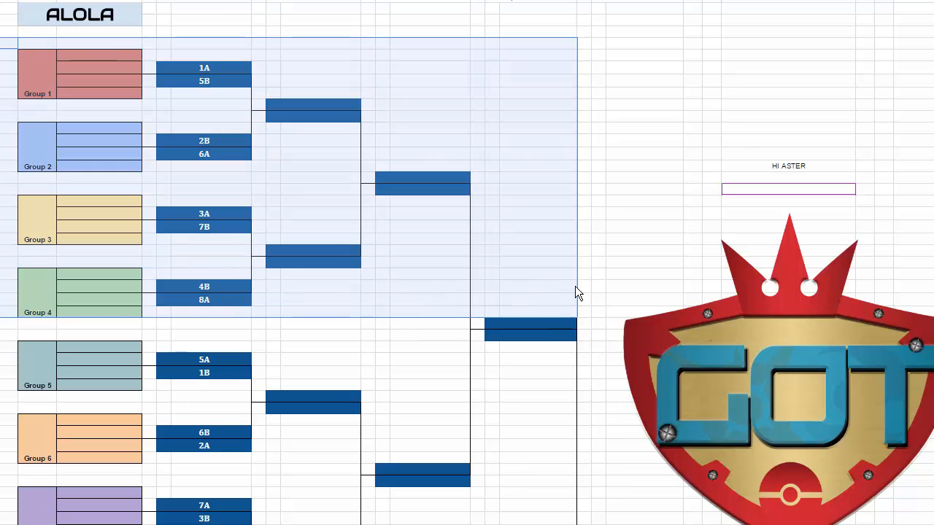
scroll("down", 3)
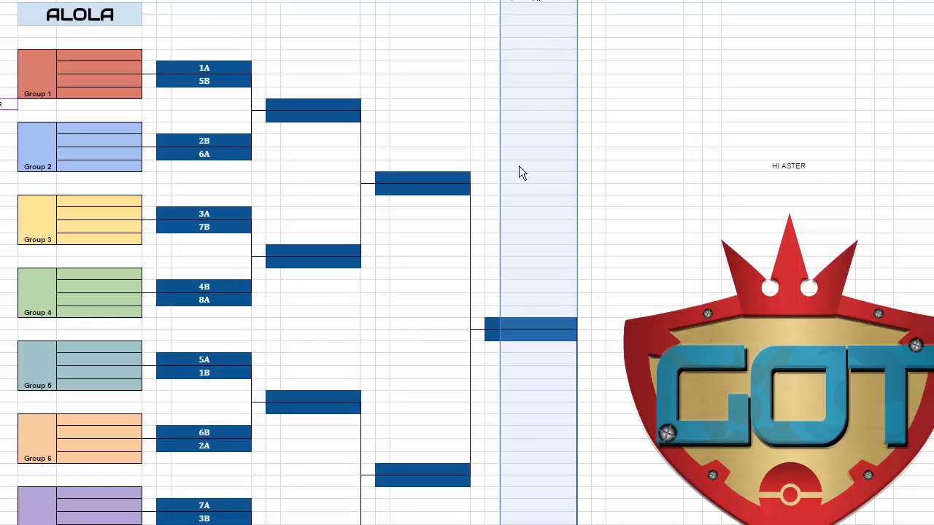
scroll("down", 3)
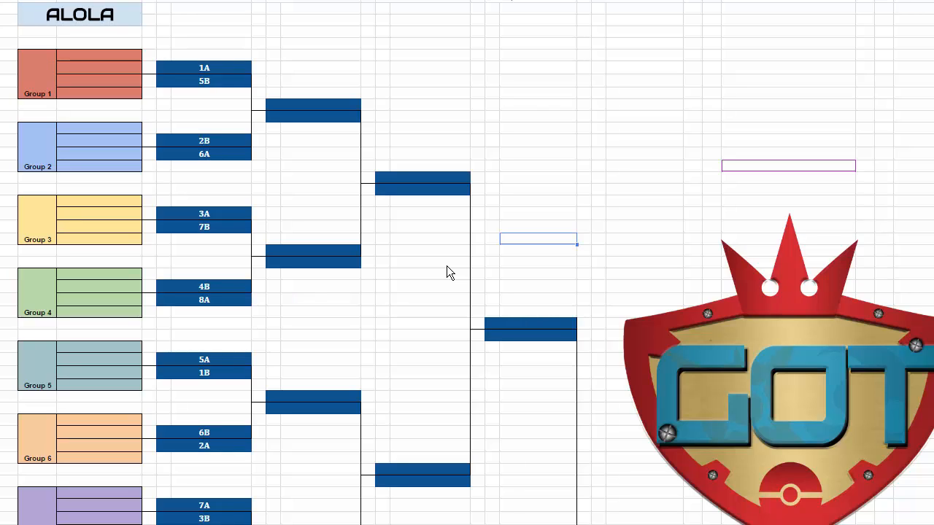
mouse_move(467, 399)
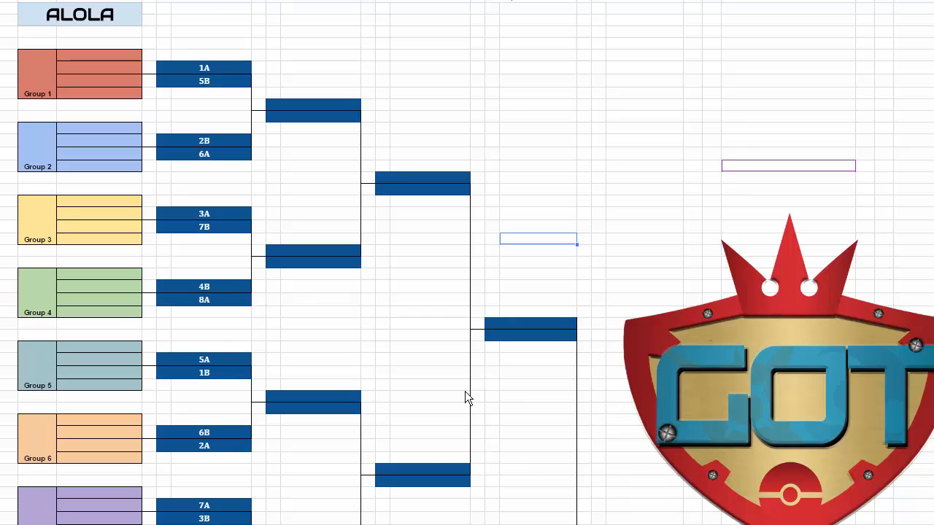
scroll("down", 3)
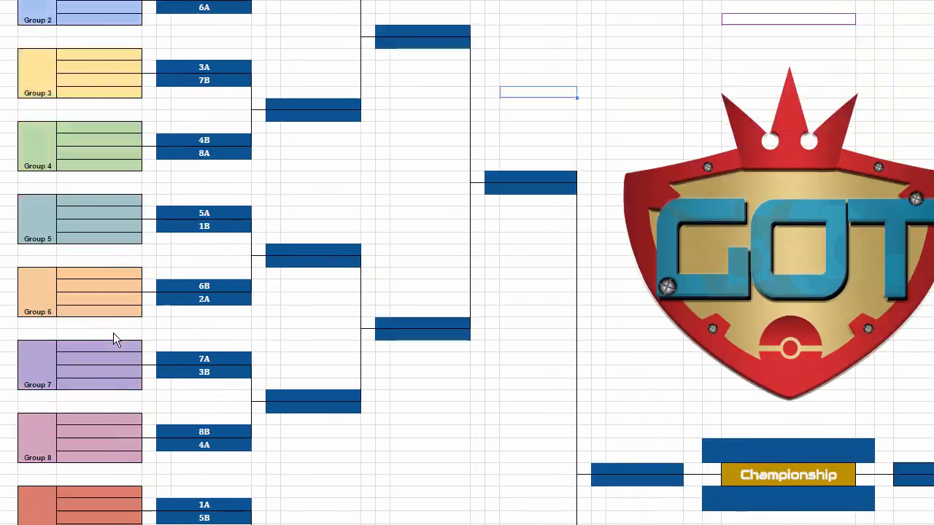
scroll("down", 3)
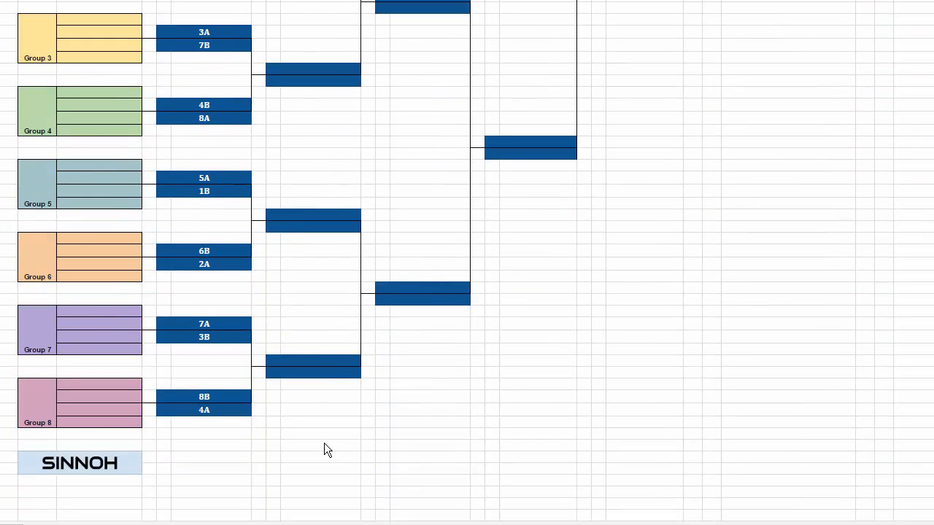
scroll("down", 3)
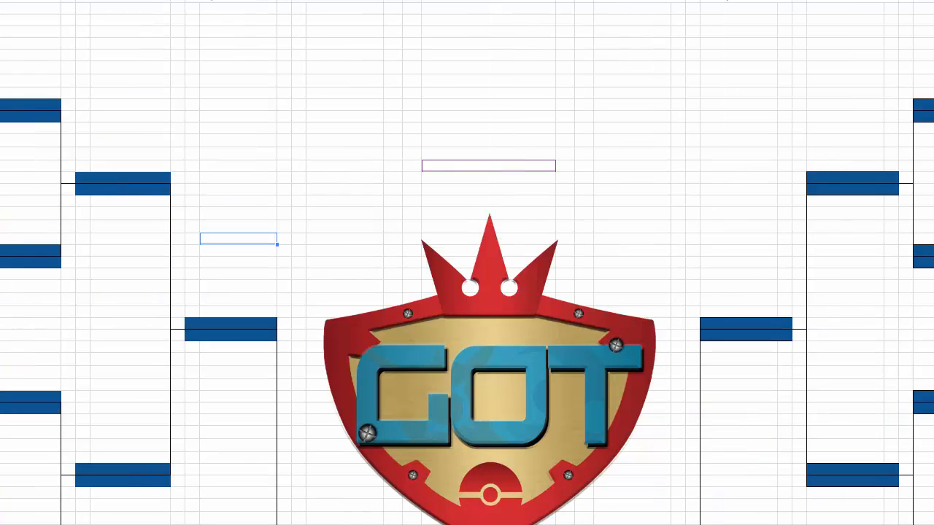
scroll("down", 3)
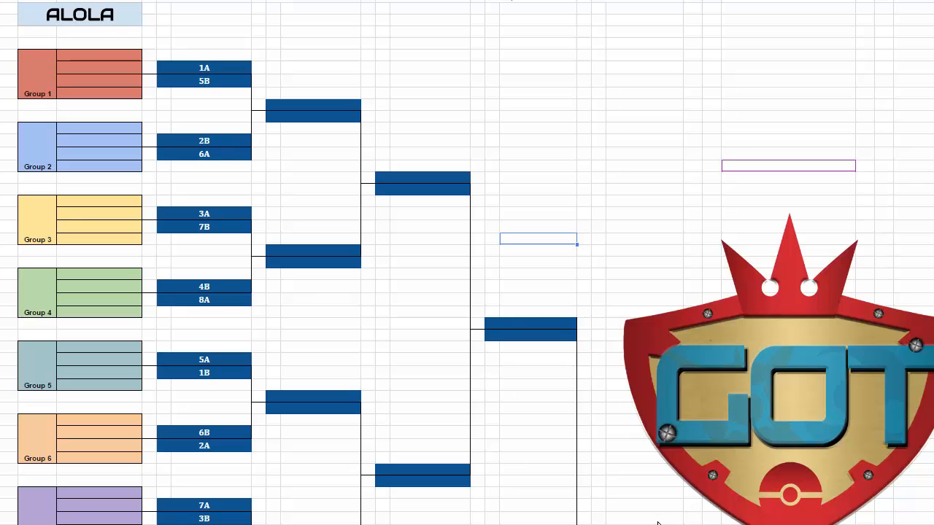
mouse_move(624, 500)
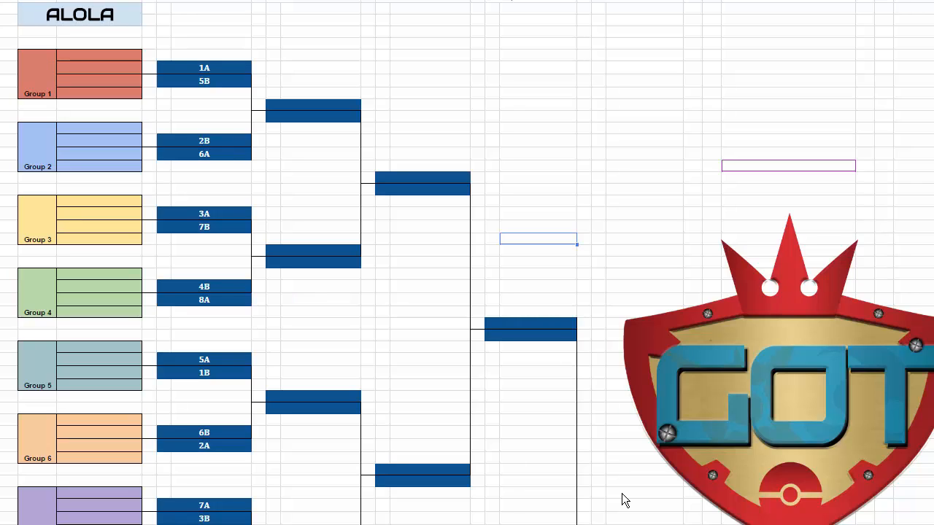
mouse_move(283, 181)
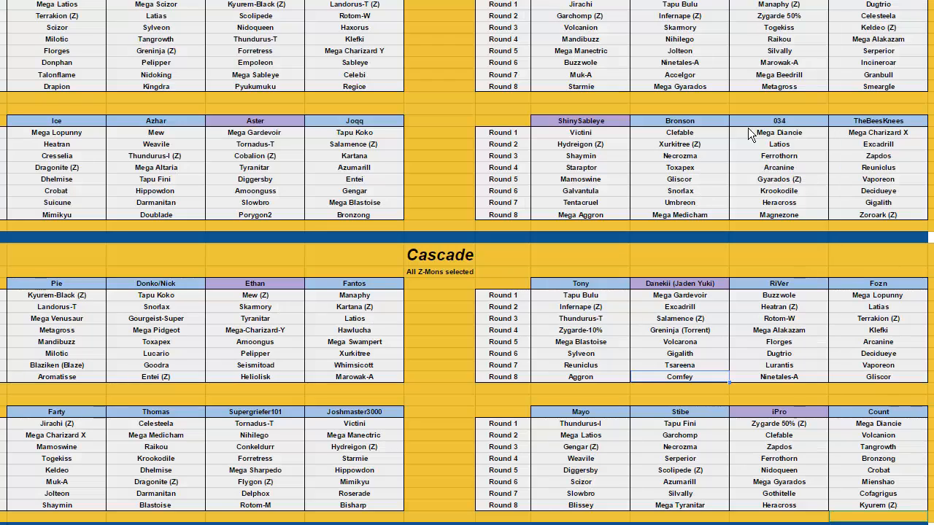
scroll("down", 3)
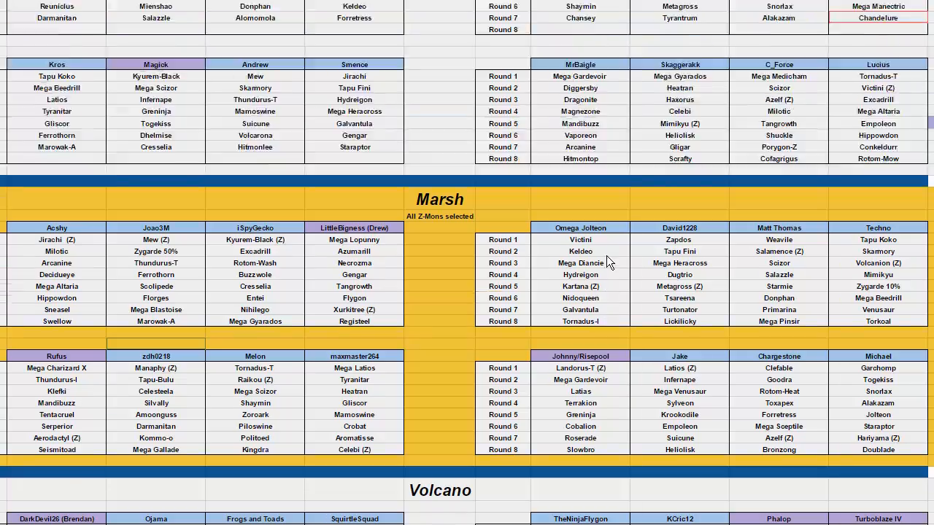
scroll("down", 3)
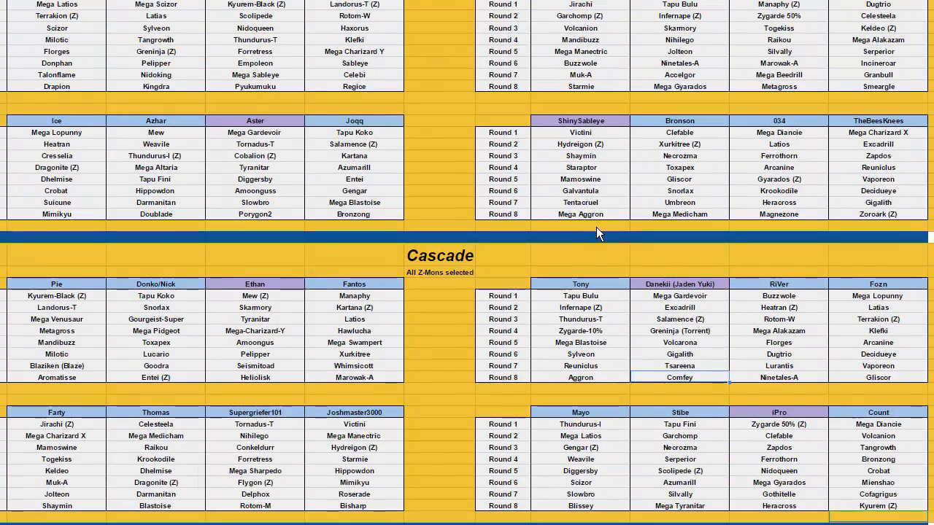
mouse_move(572, 259)
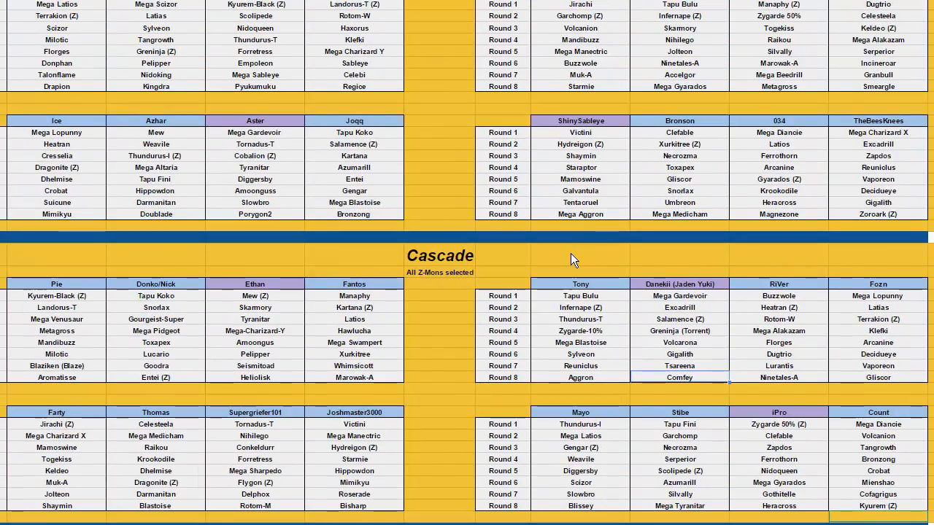